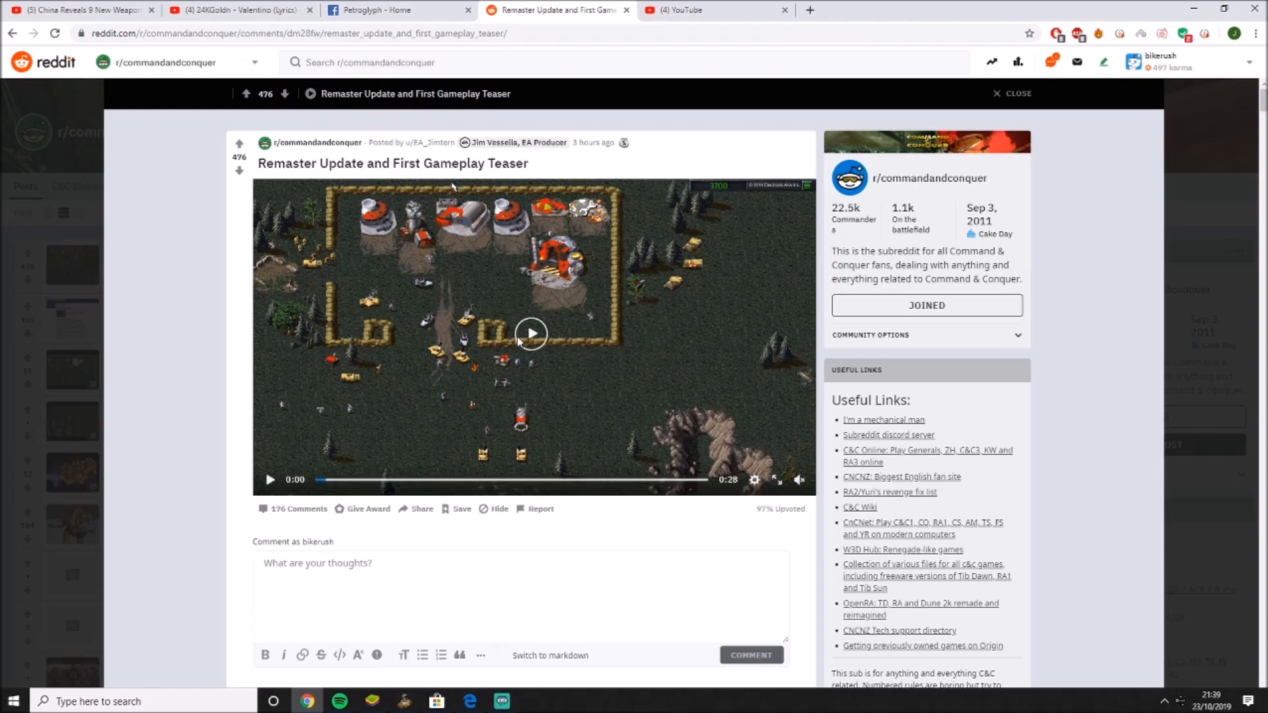
Read the EA producer's C&C Remaster update post past the video, down to the ea.com link.
scroll(down, 3)
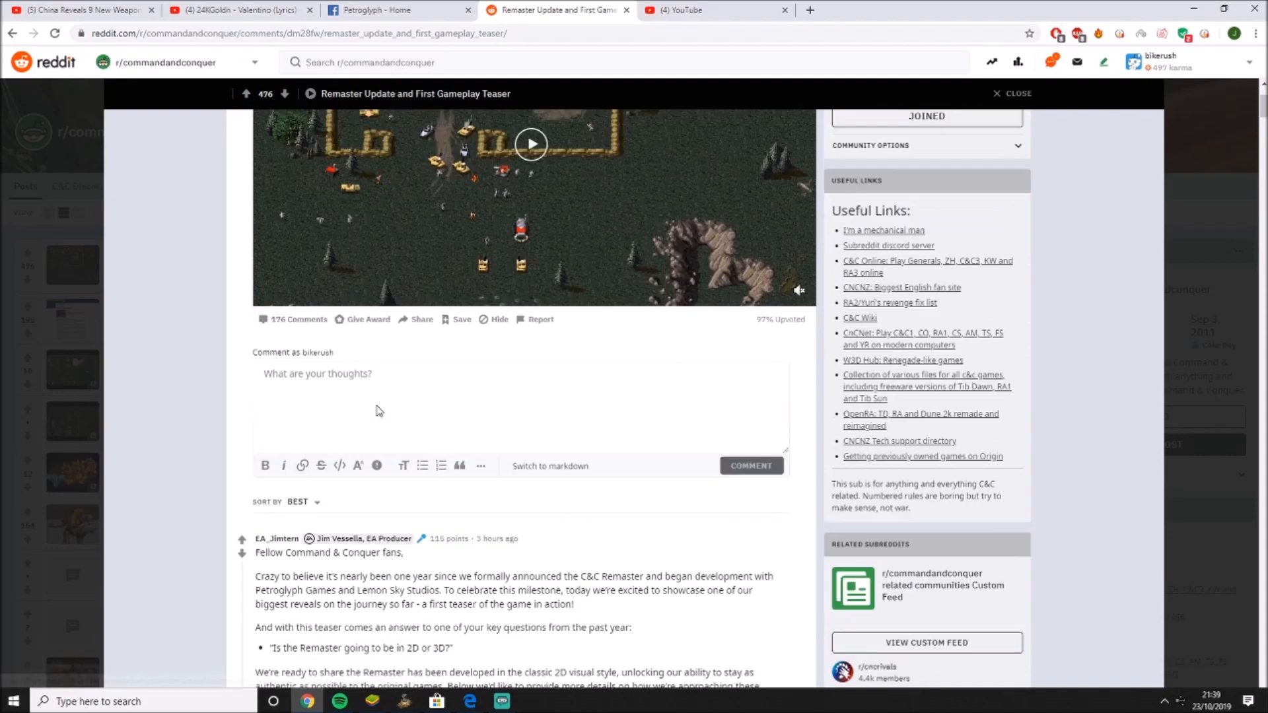
scroll(down, 3)
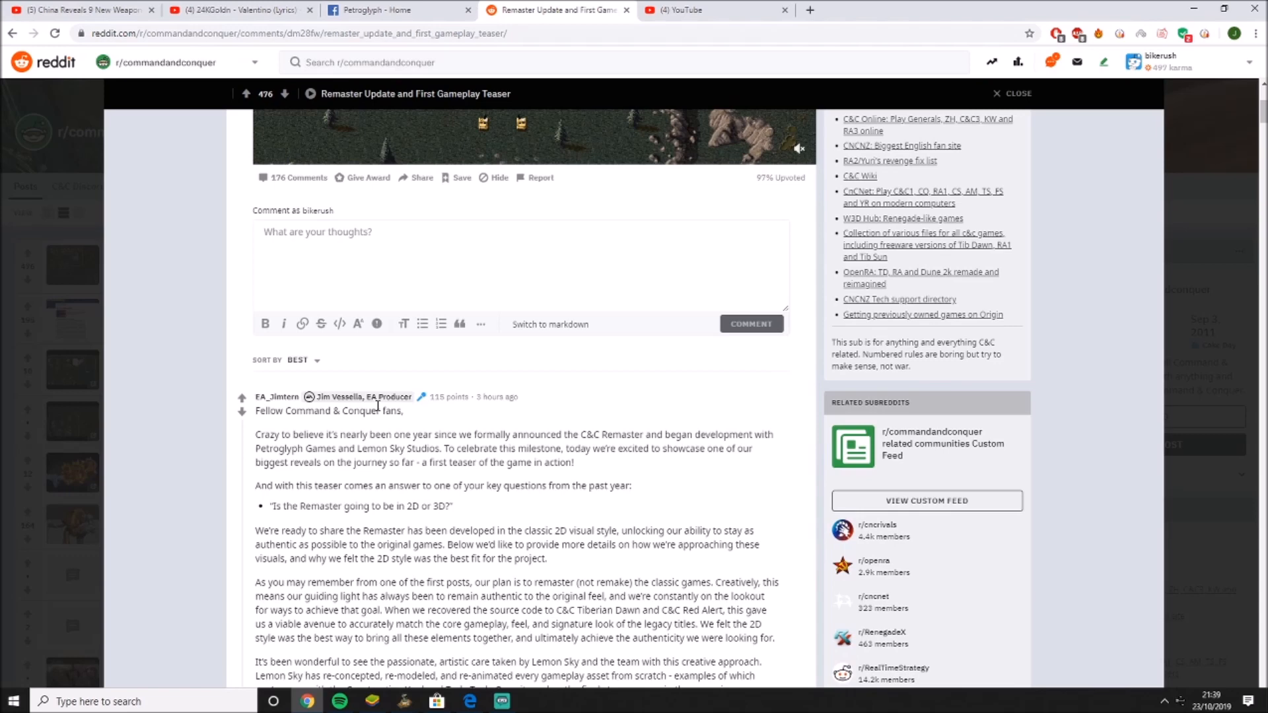
scroll(down, 3)
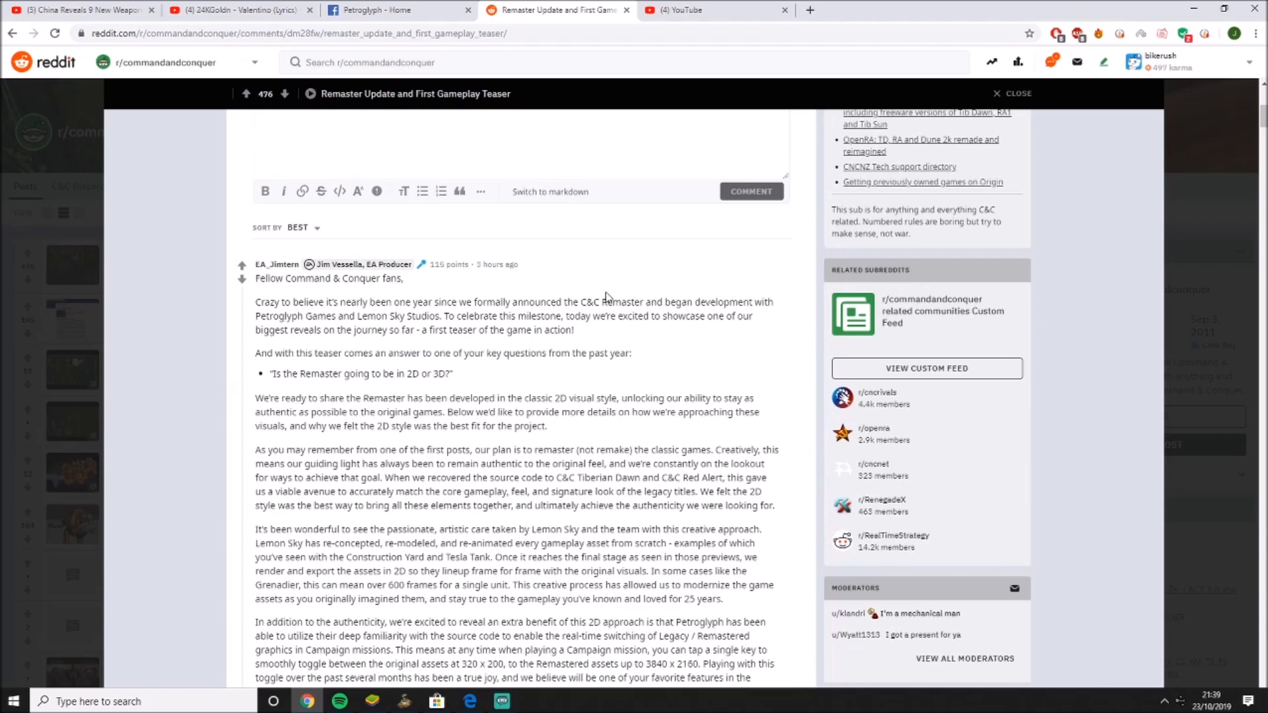
mouse_move(338, 317)
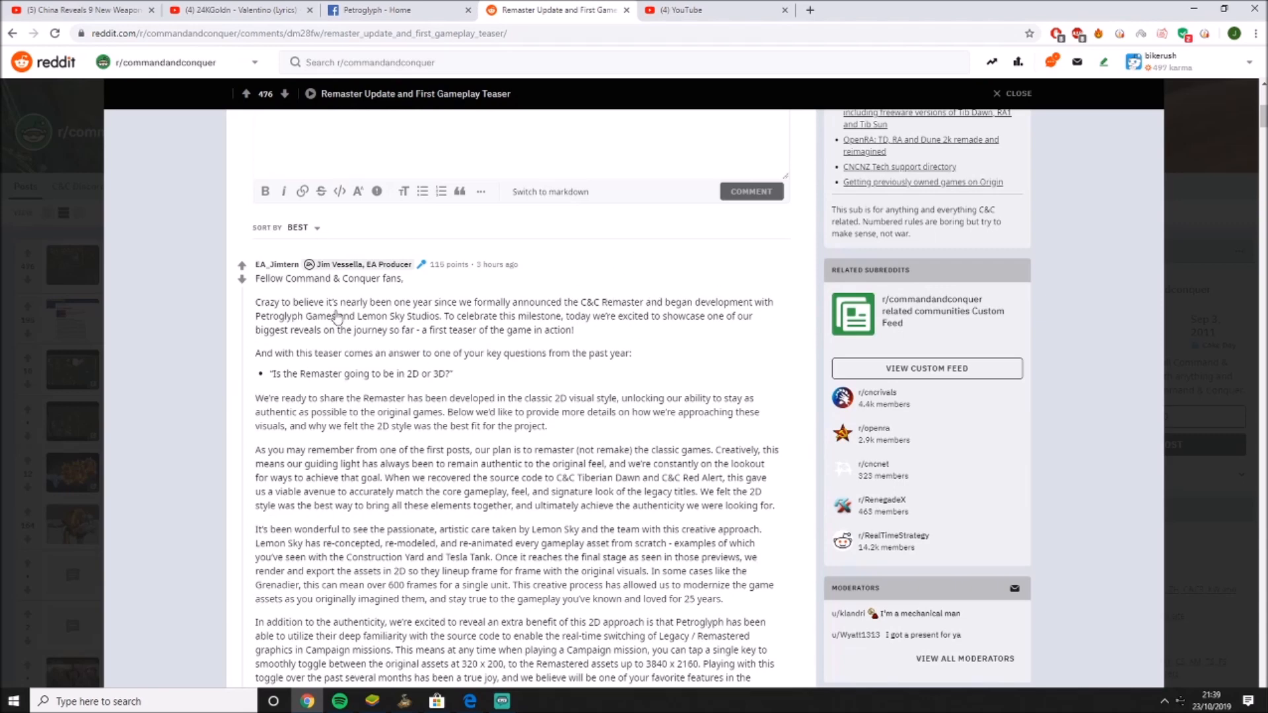
scroll(down, 3)
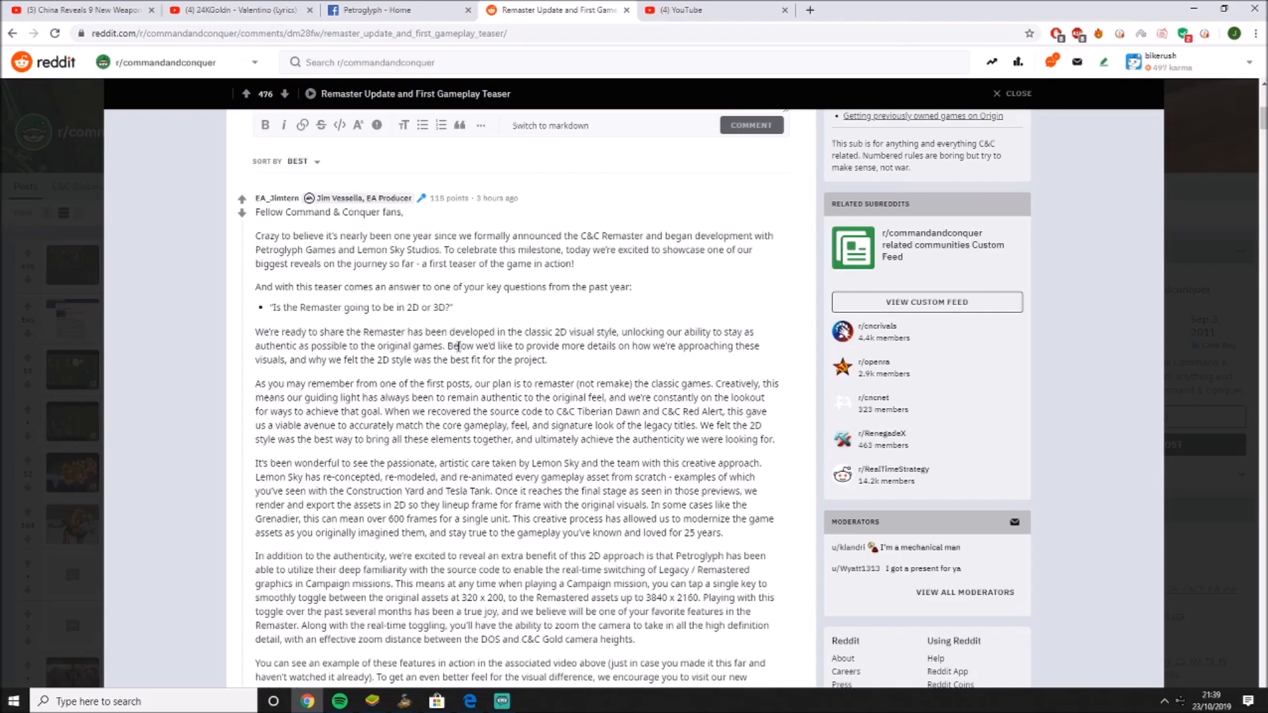
scroll(down, 3)
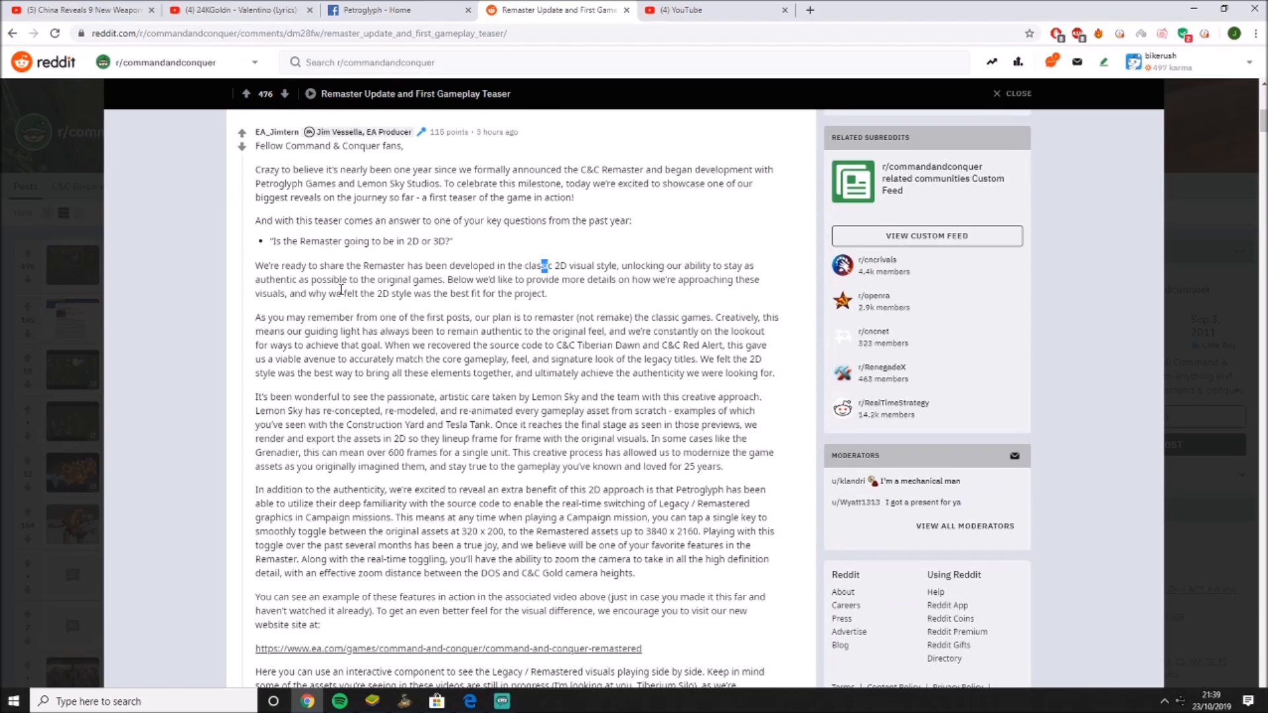
drag(302, 317, 422, 317)
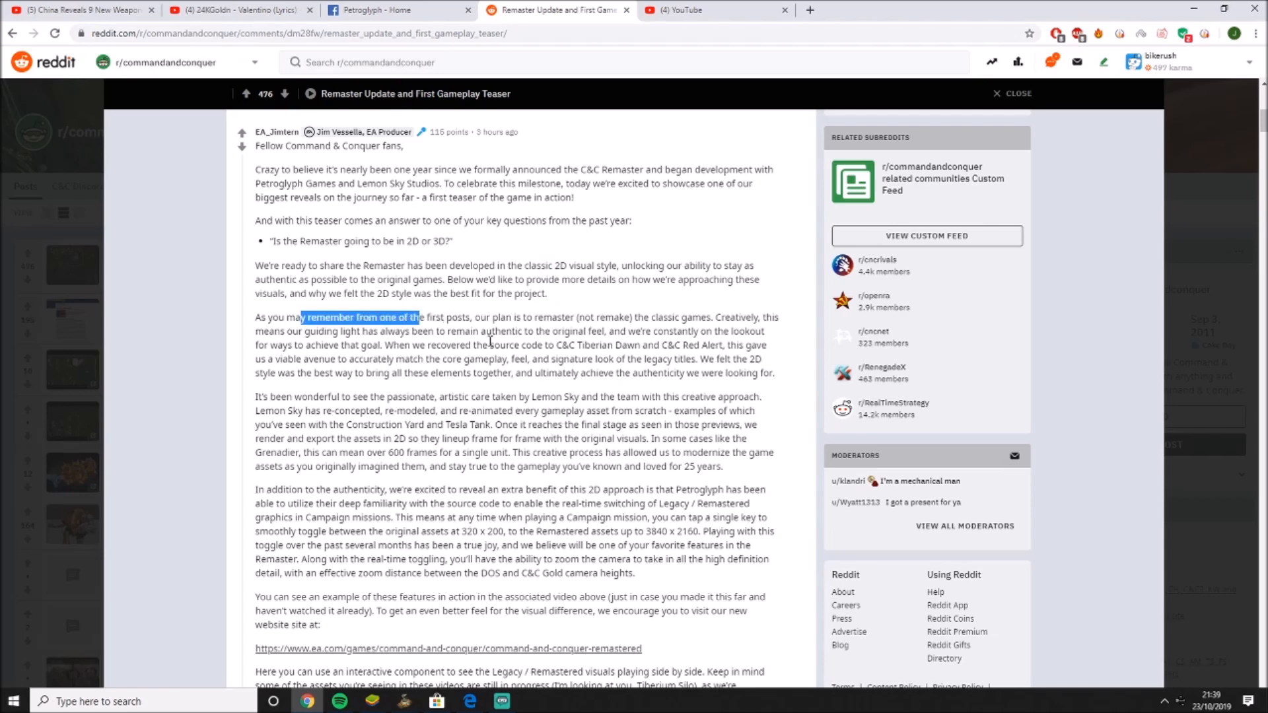
click(621, 324)
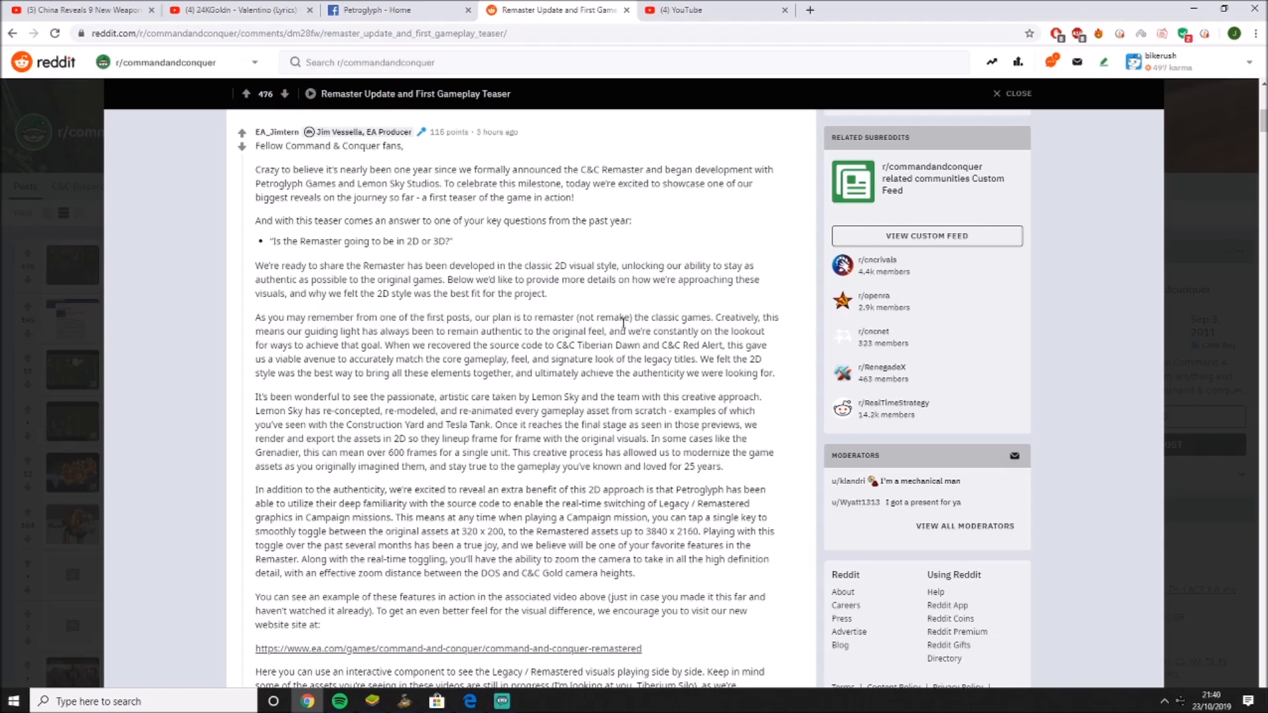
mouse_move(649, 335)
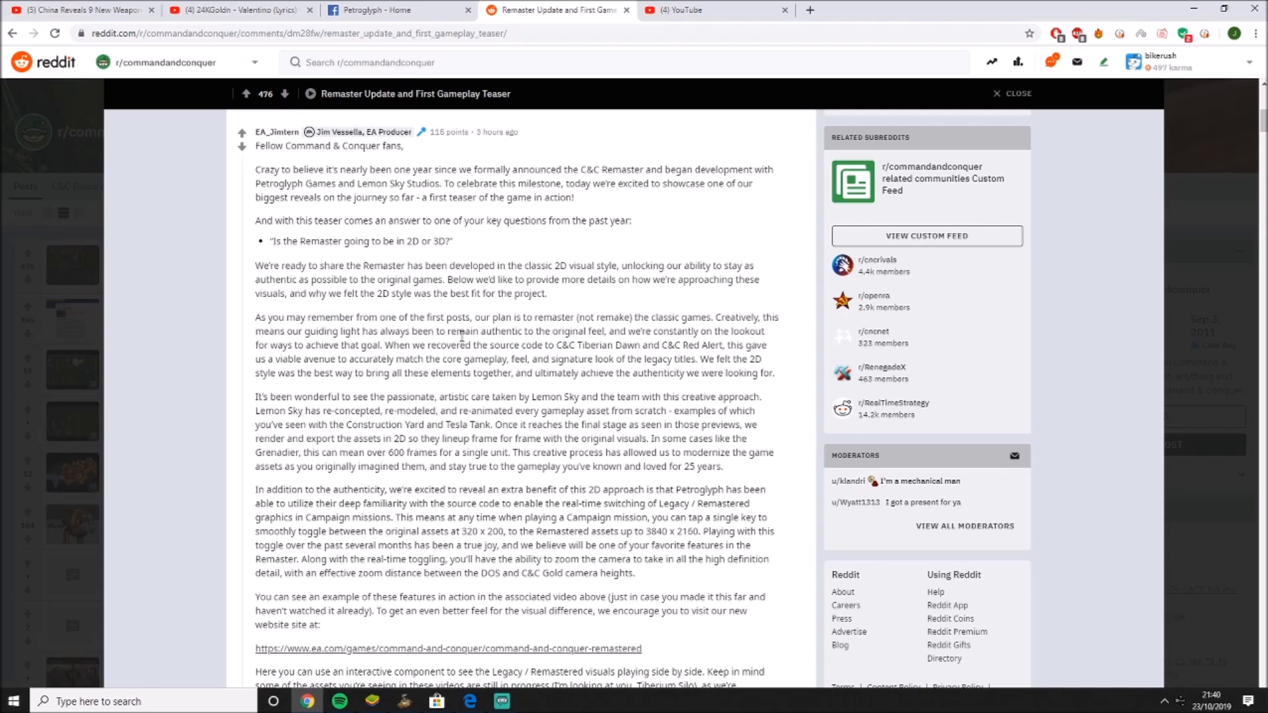
mouse_move(613, 327)
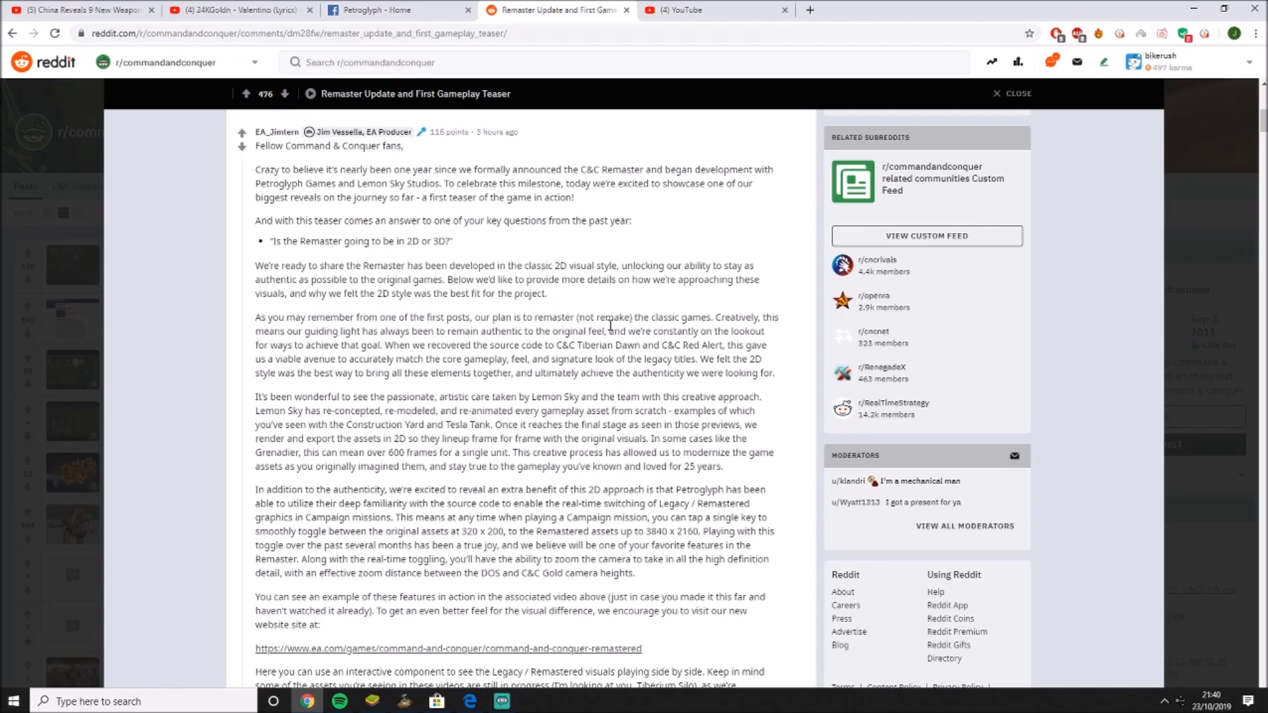
scroll(down, 3)
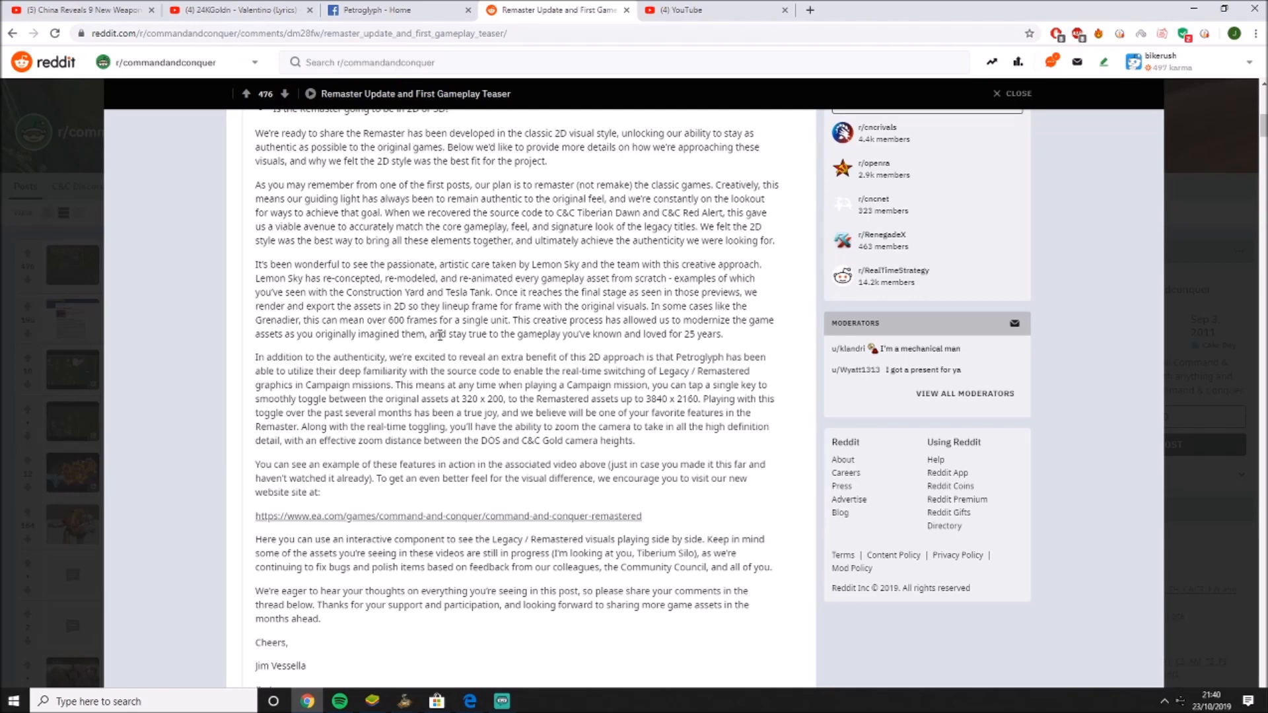
mouse_move(477, 267)
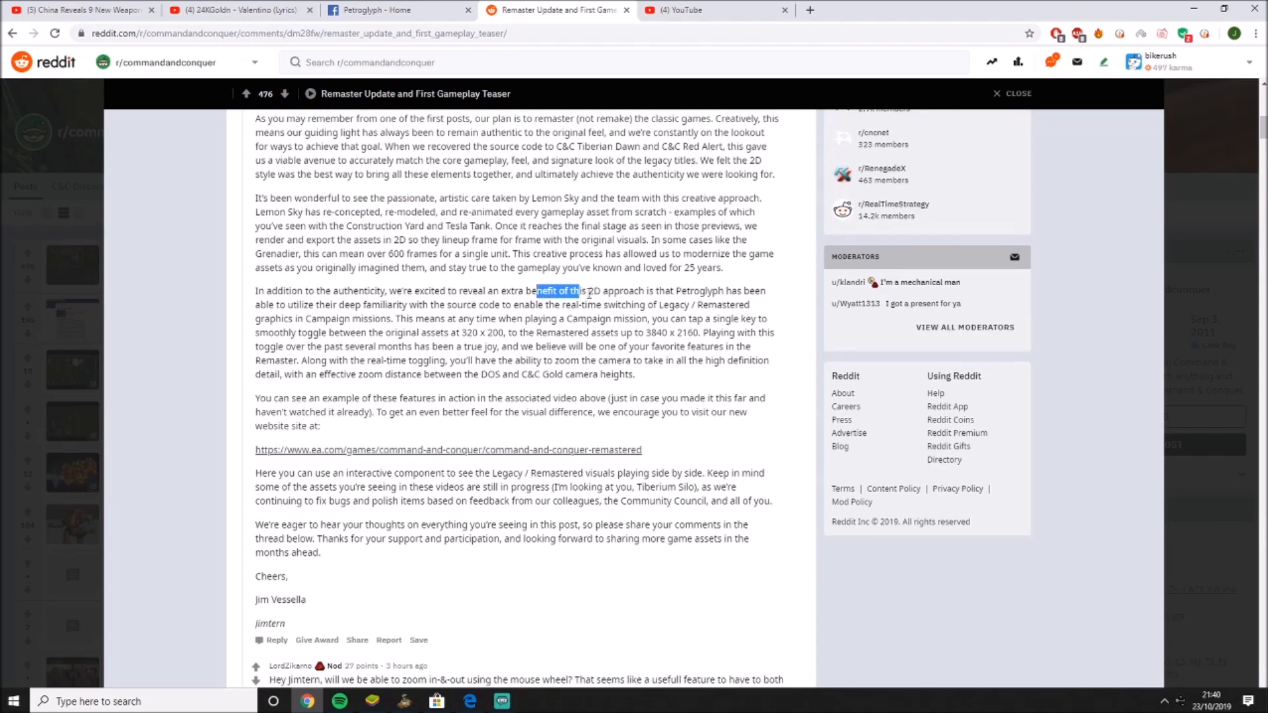
click(370, 332)
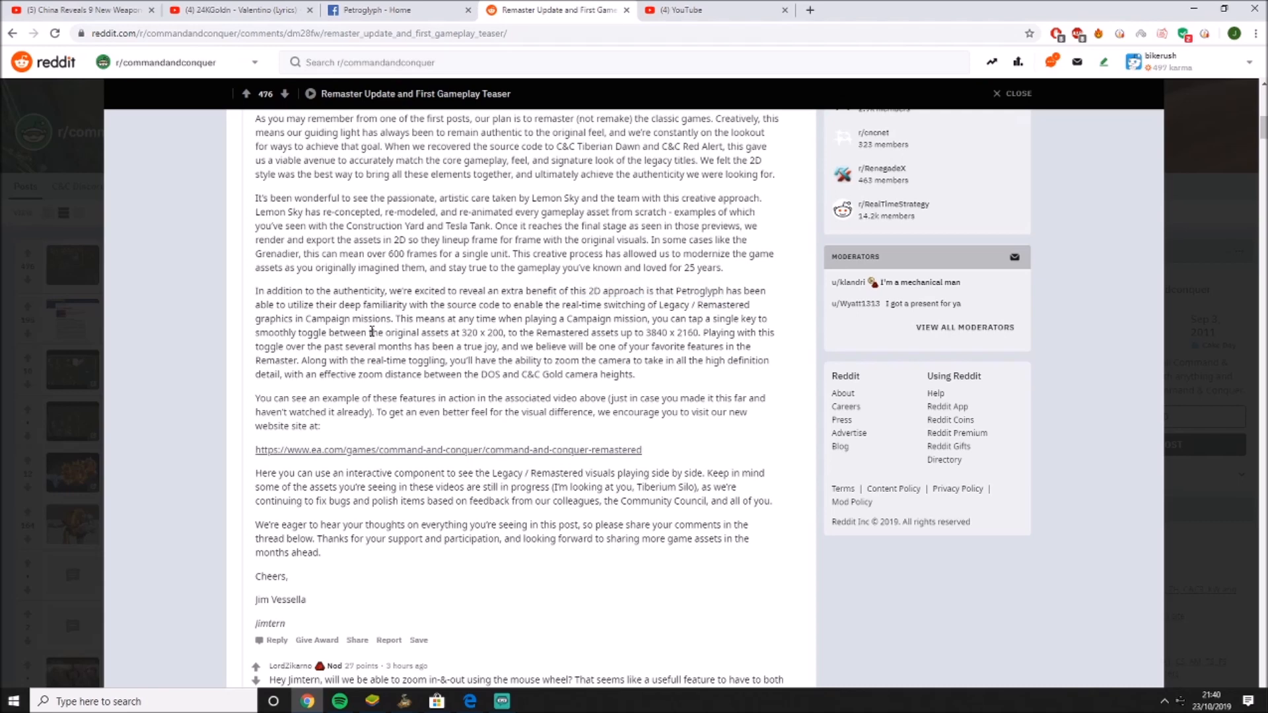
mouse_move(550, 299)
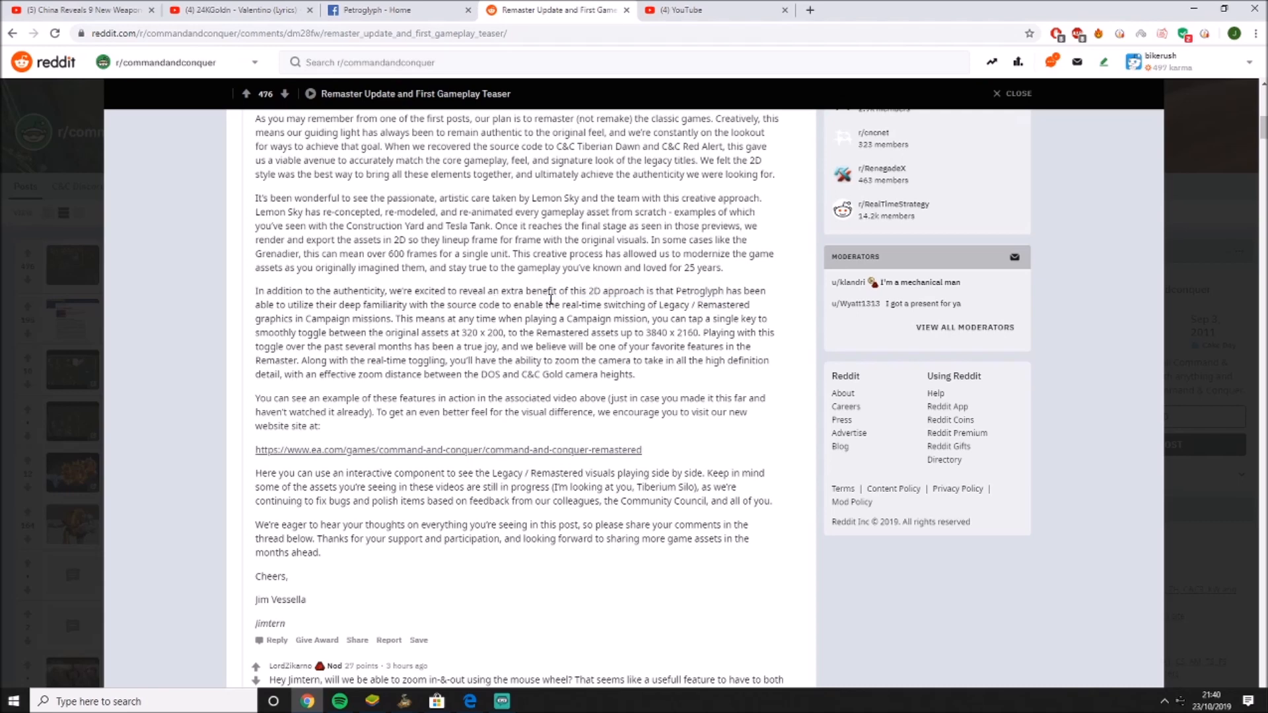
mouse_move(678, 320)
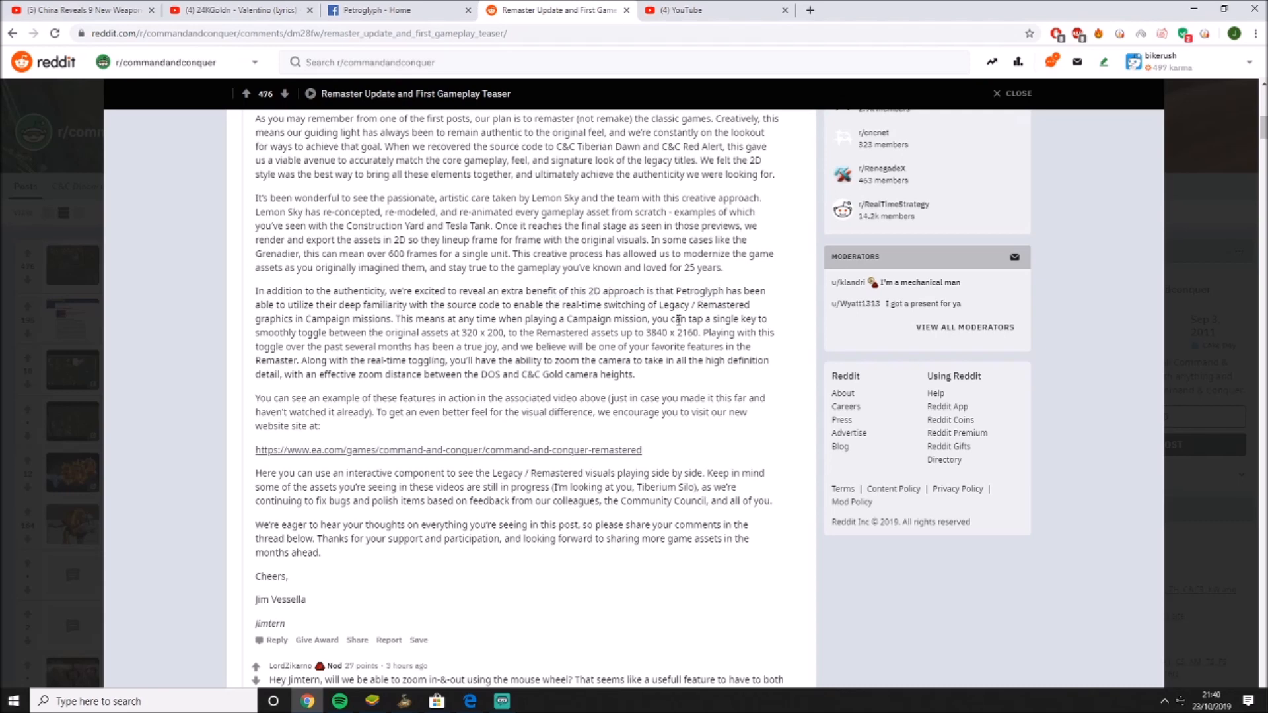
mouse_move(680, 318)
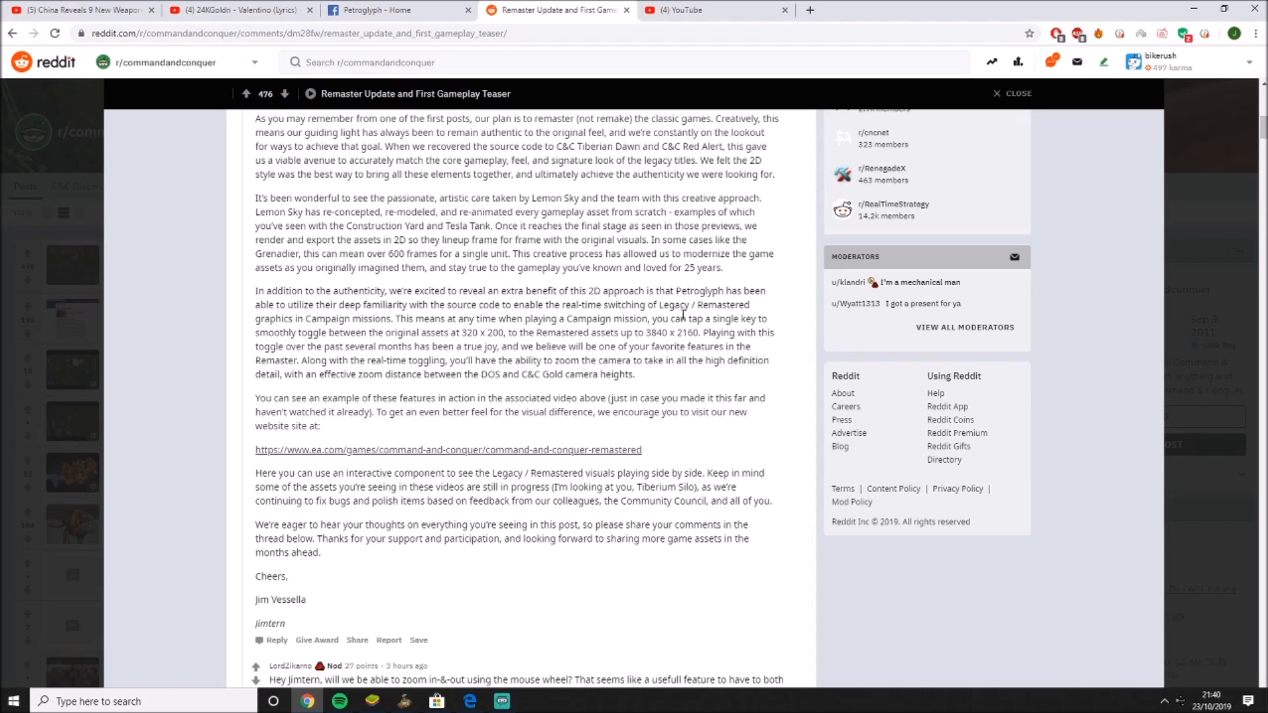
mouse_move(188, 570)
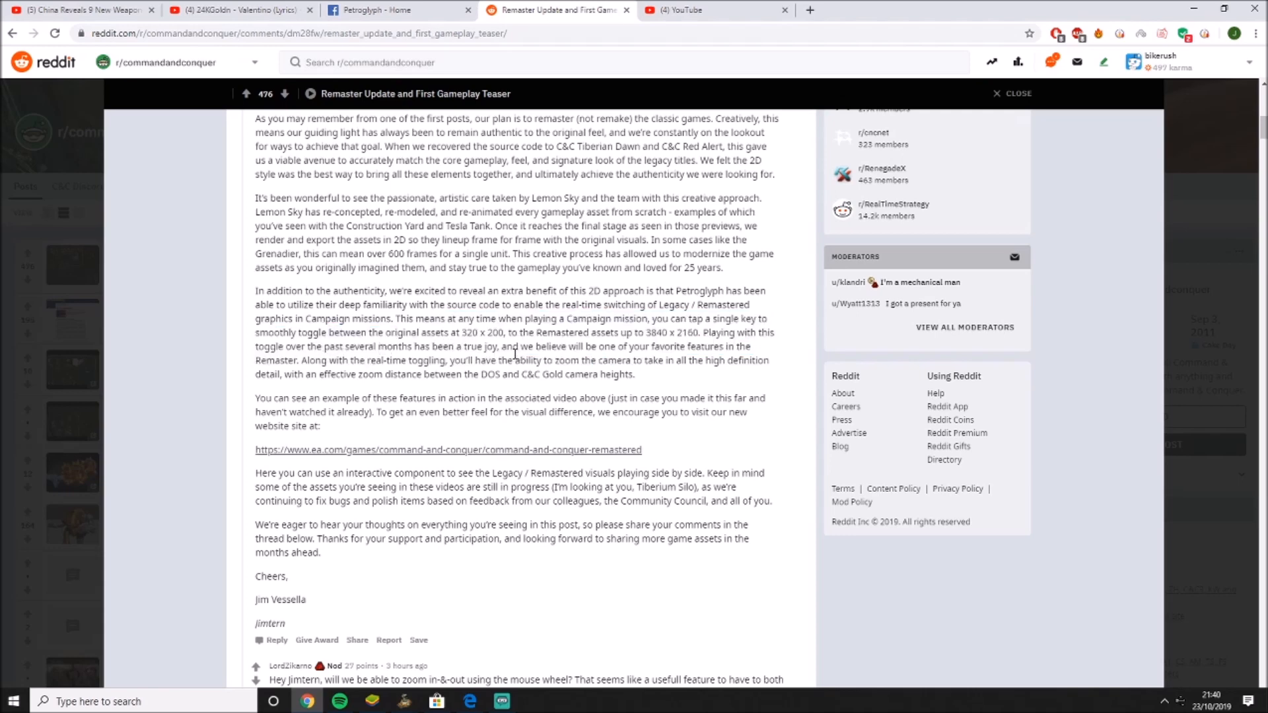
Follow the post's ea.com link and scroll the Remastered site to its news preview cards.
scroll(down, 3)
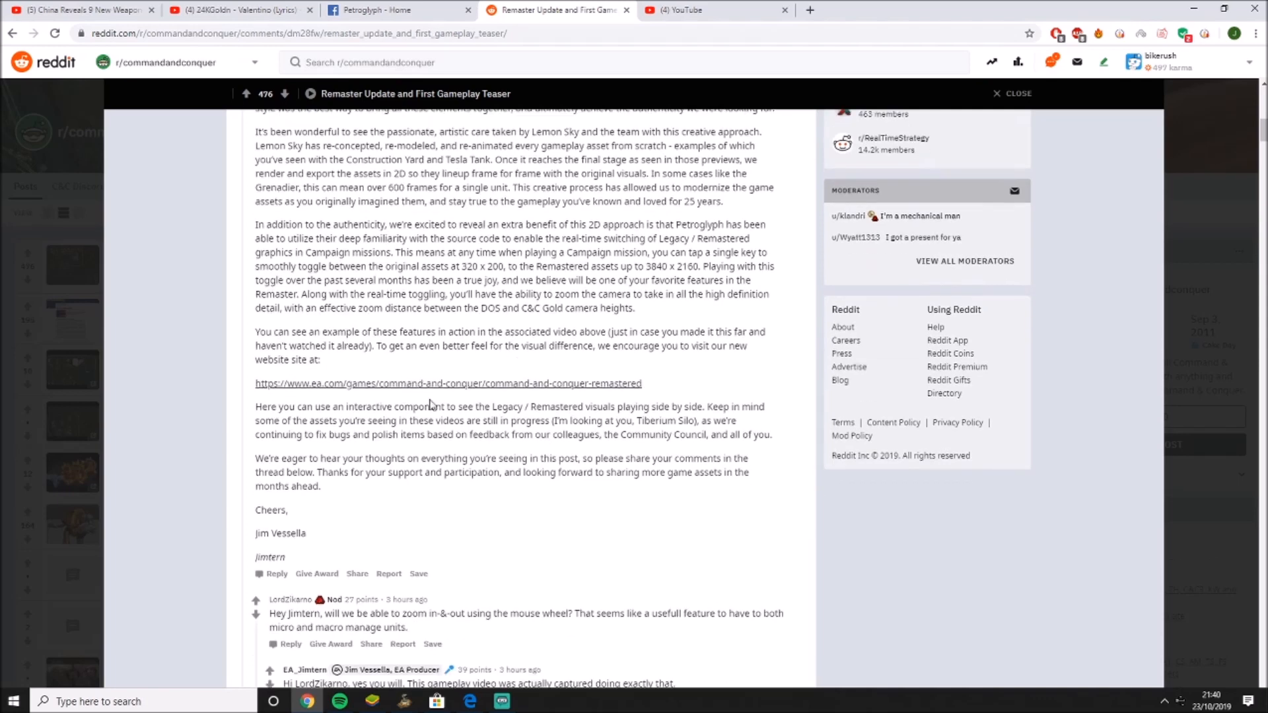
click(447, 383)
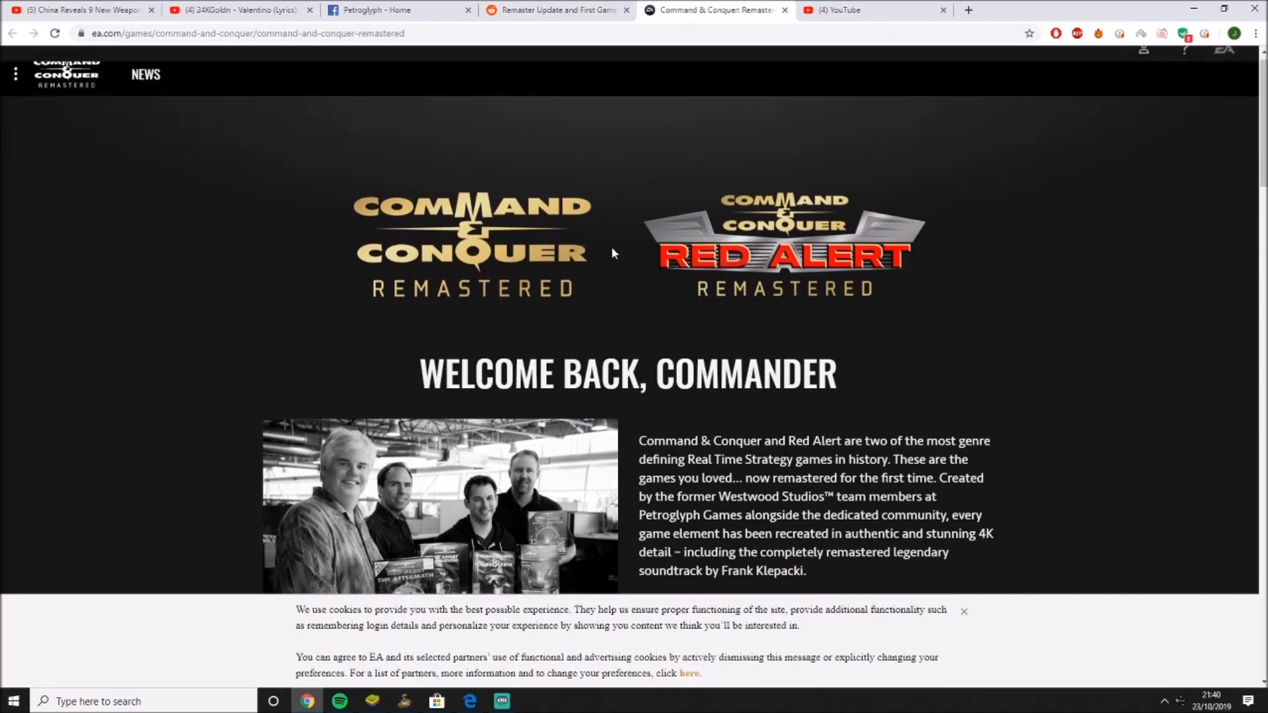
scroll(down, 3)
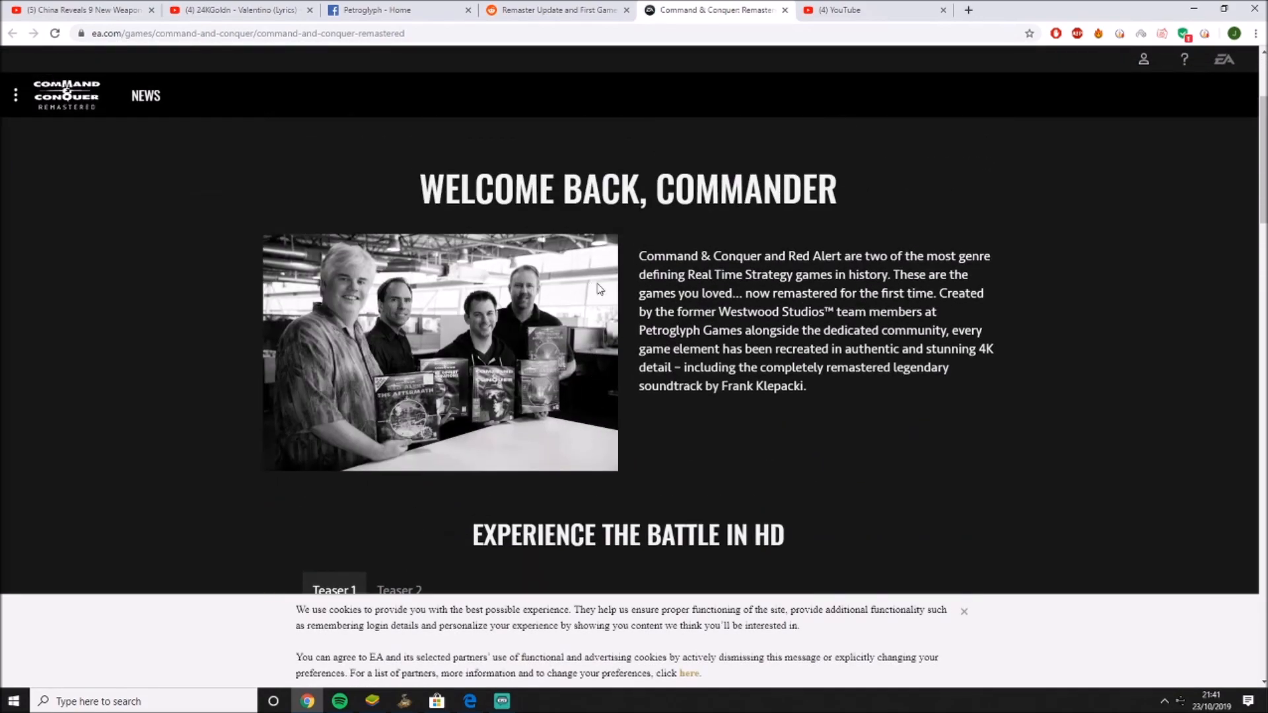
scroll(down, 3)
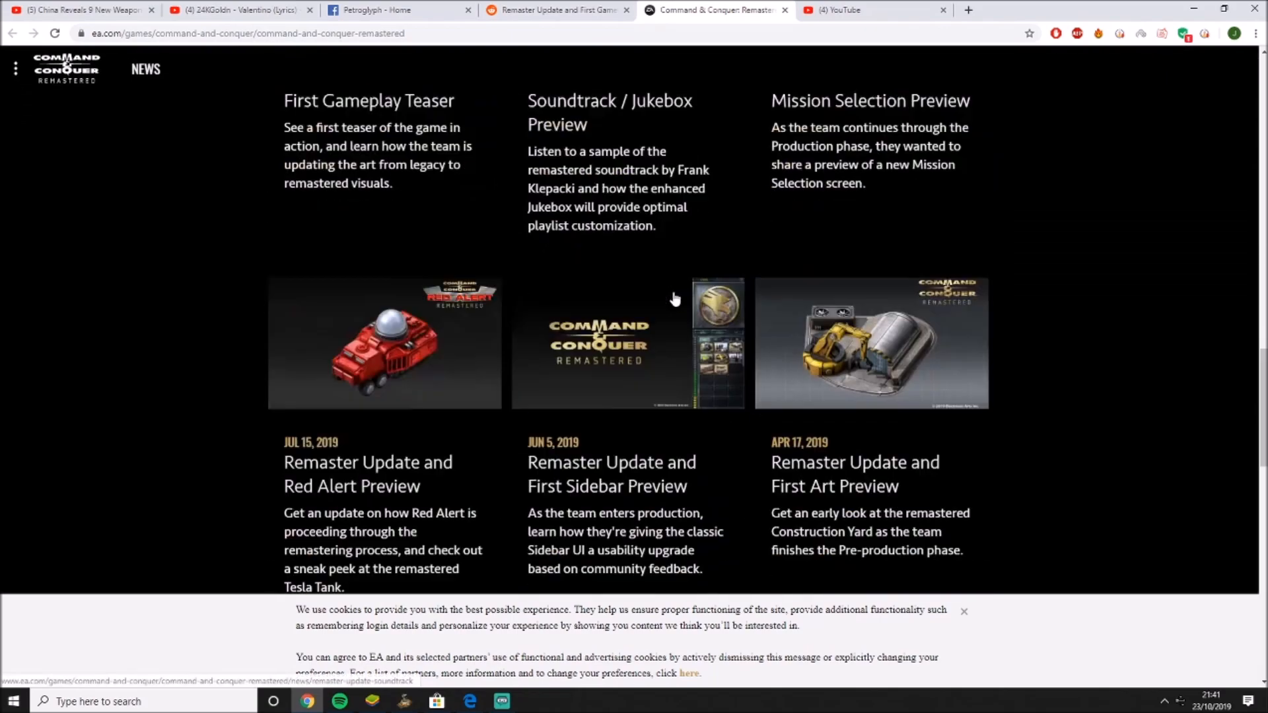
click(556, 10)
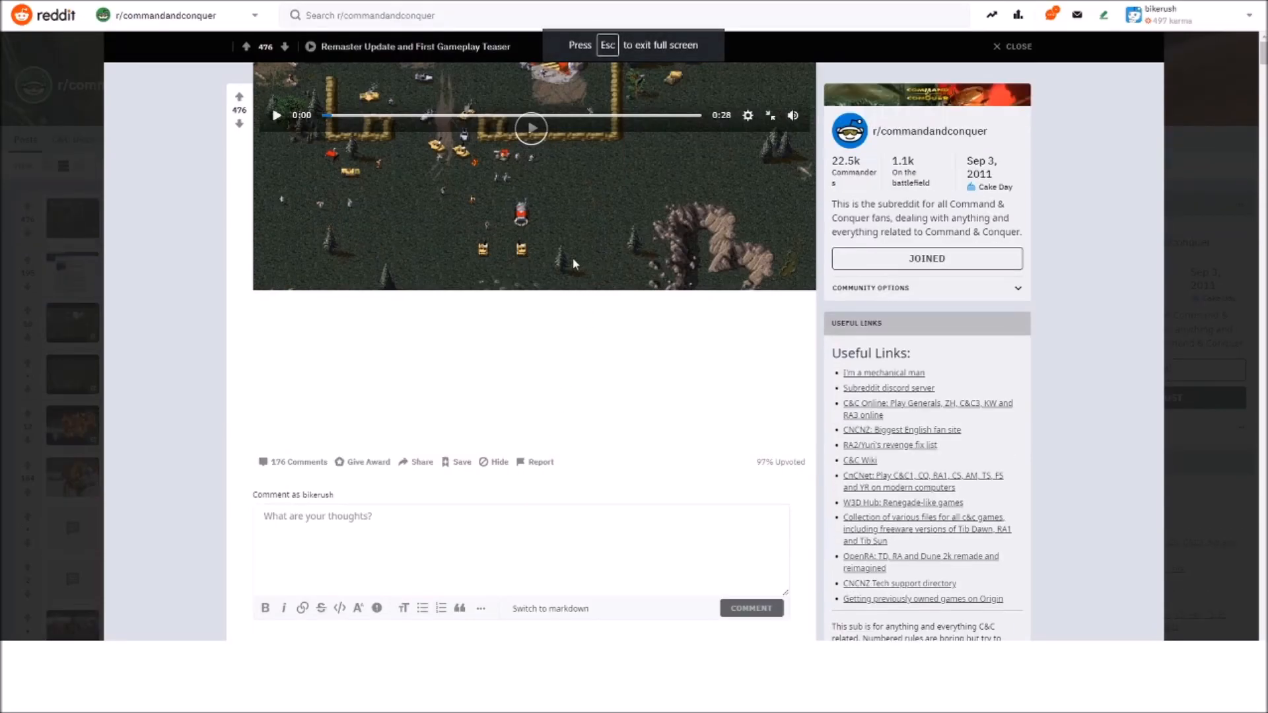
Exit full screen and replay the gameplay teaser video, letting it run to about 0:19.
key(Escape)
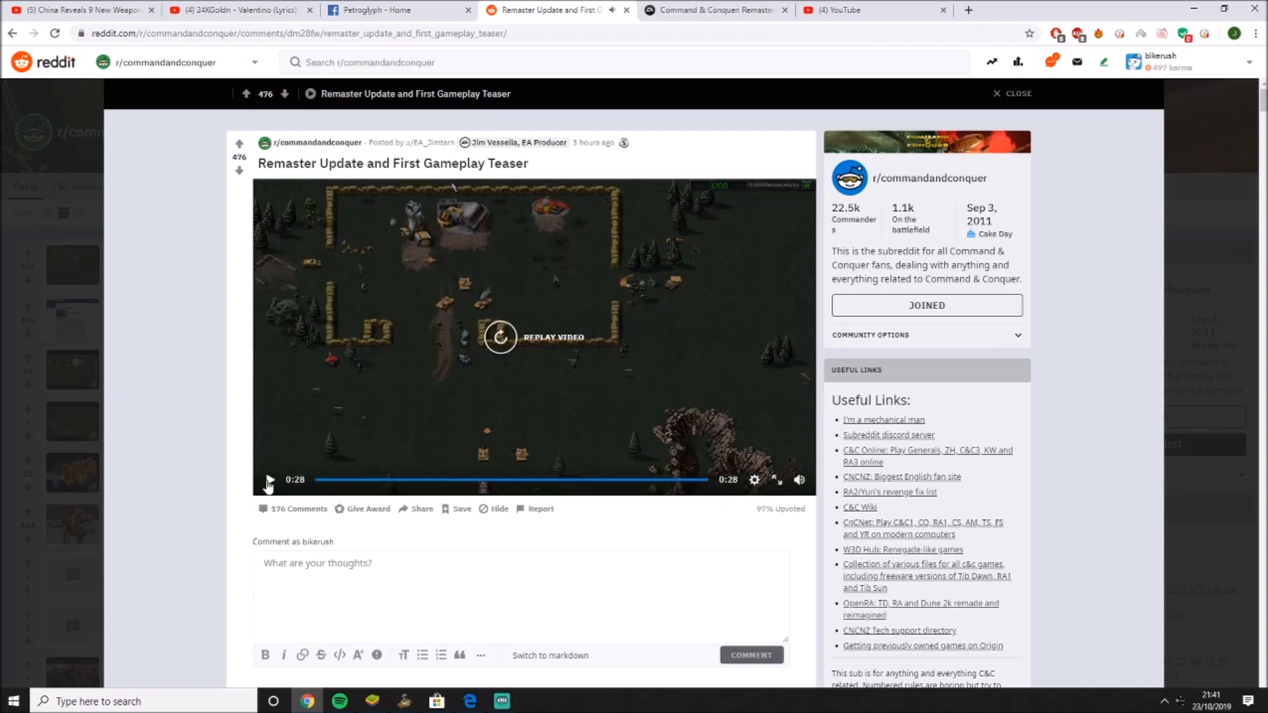
click(500, 337)
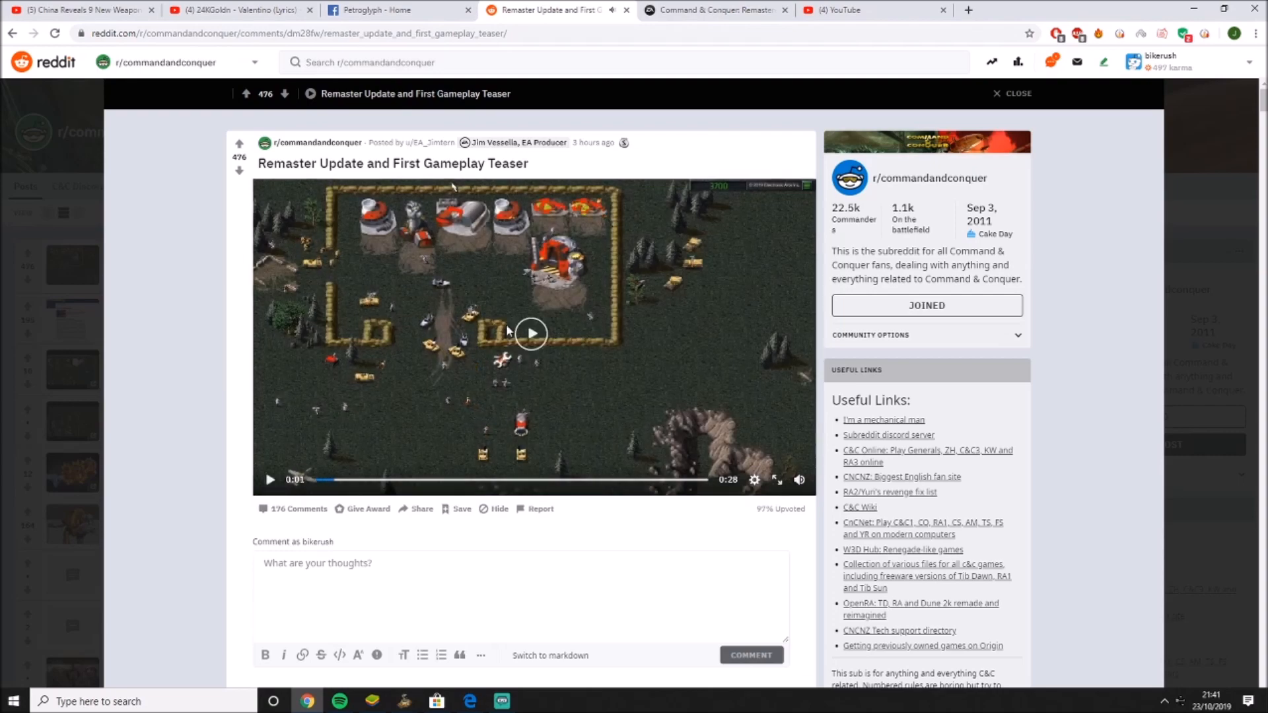
click(531, 332)
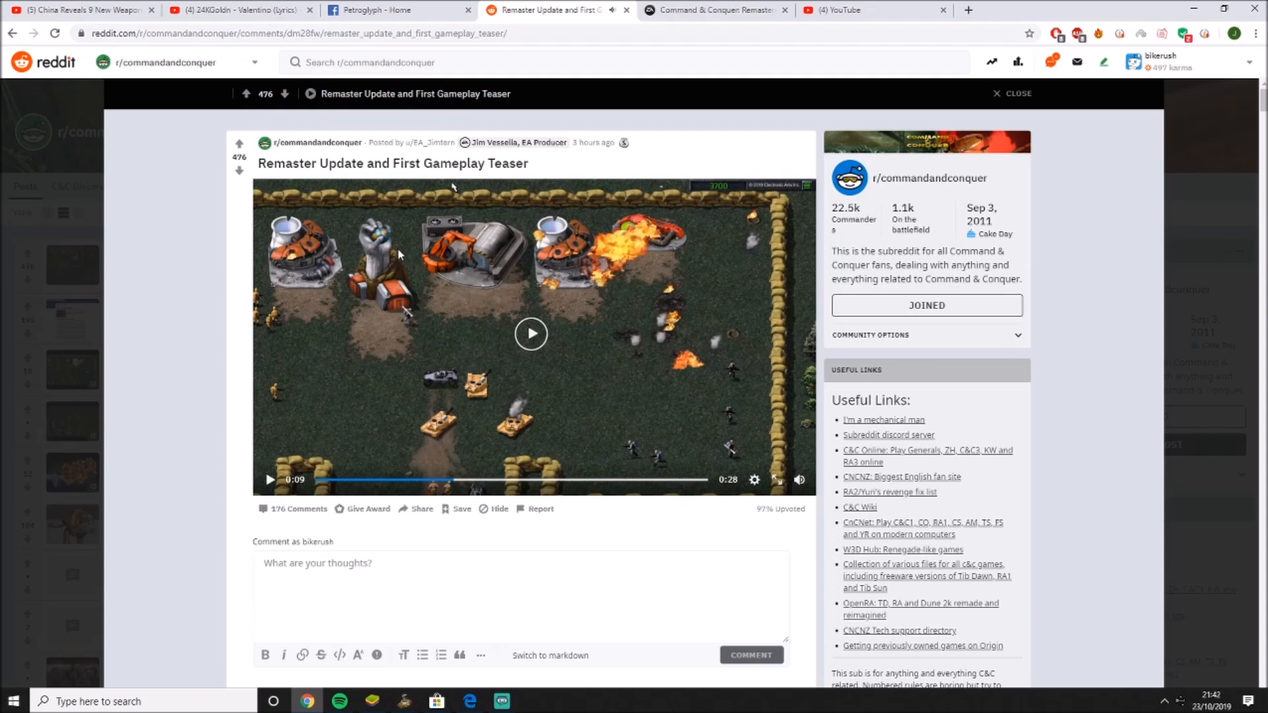
mouse_move(489, 249)
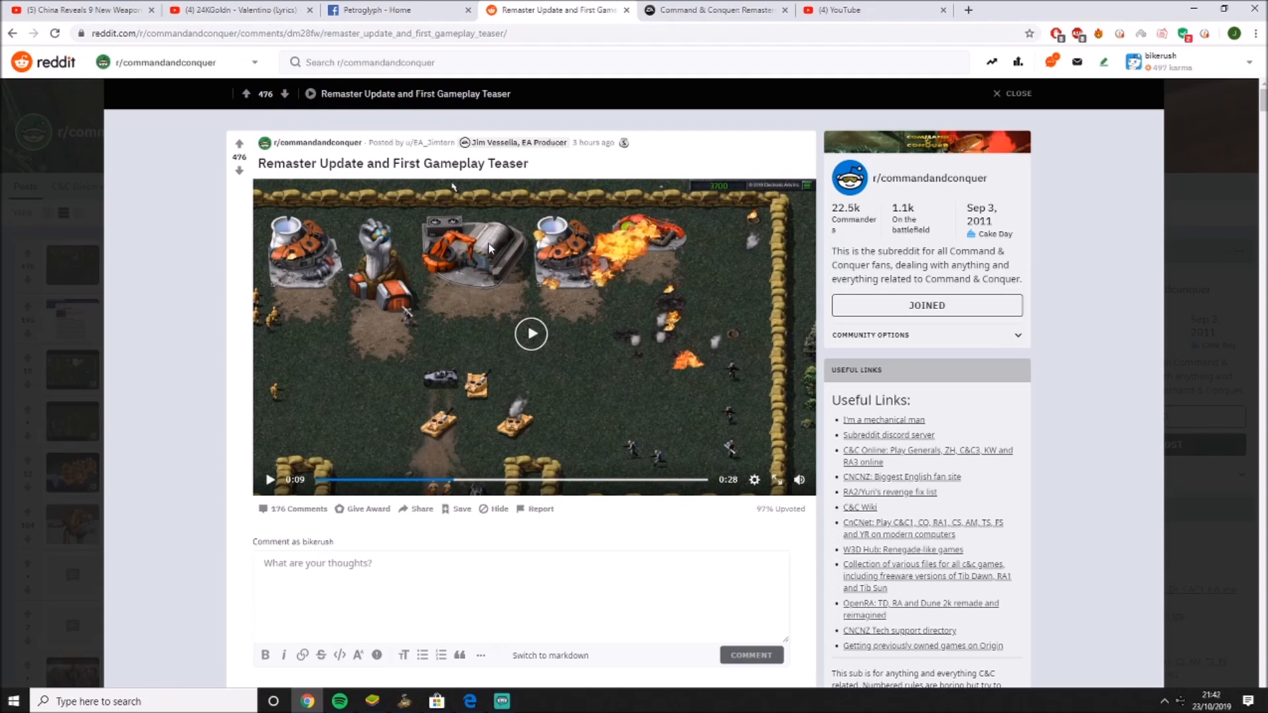
mouse_move(623, 242)
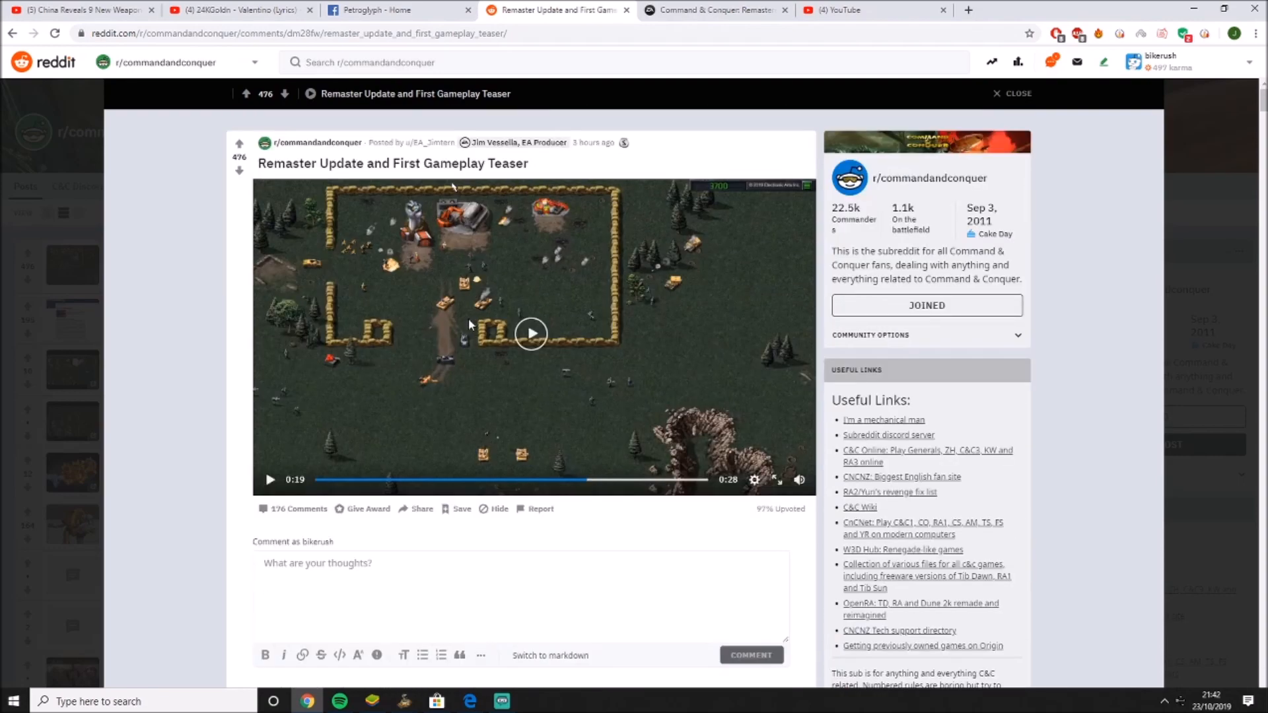
On EA's Remastered page, sweep the Teaser 1 before/after slider left to the rocky cliff.
scroll(down, 3)
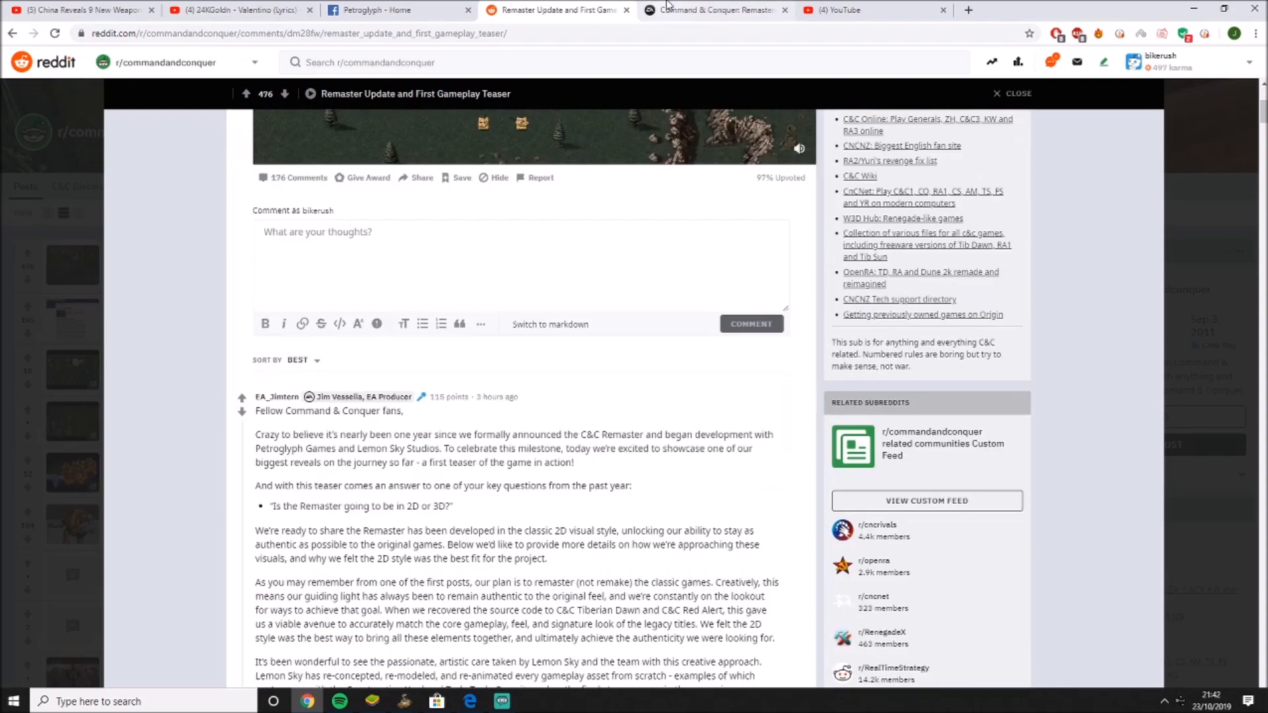
click(714, 10)
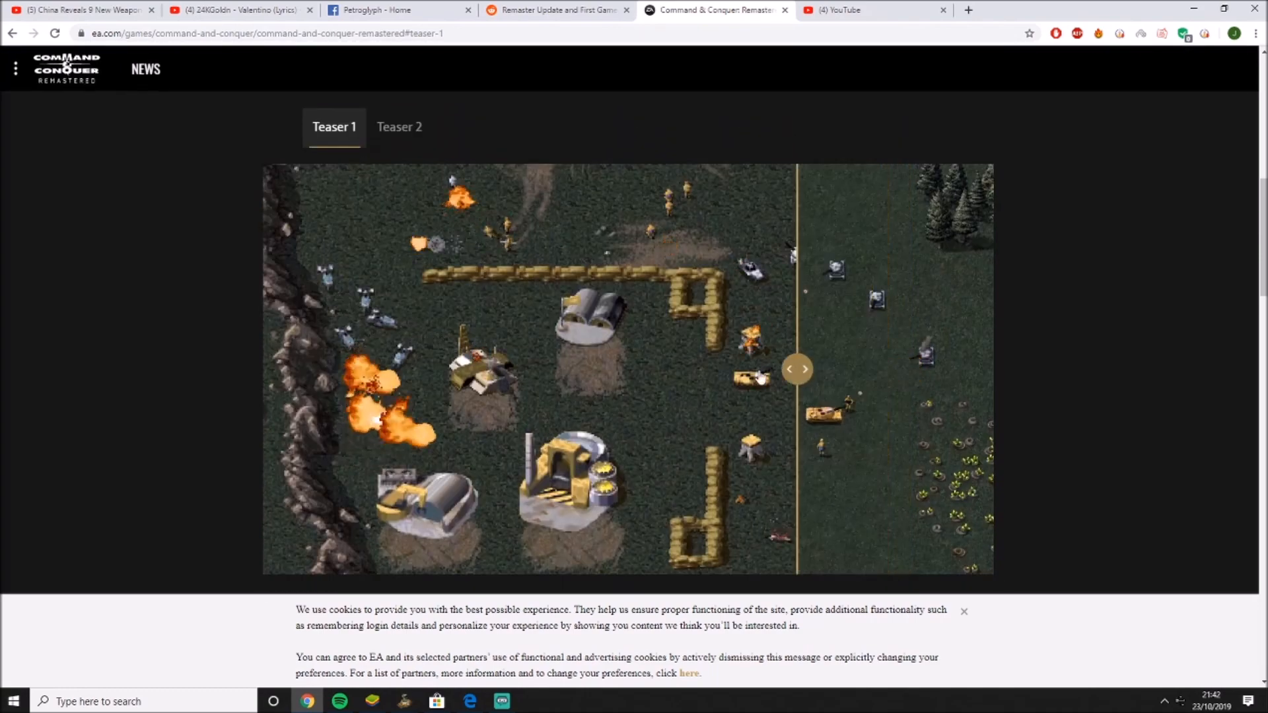
drag(796, 370, 709, 370)
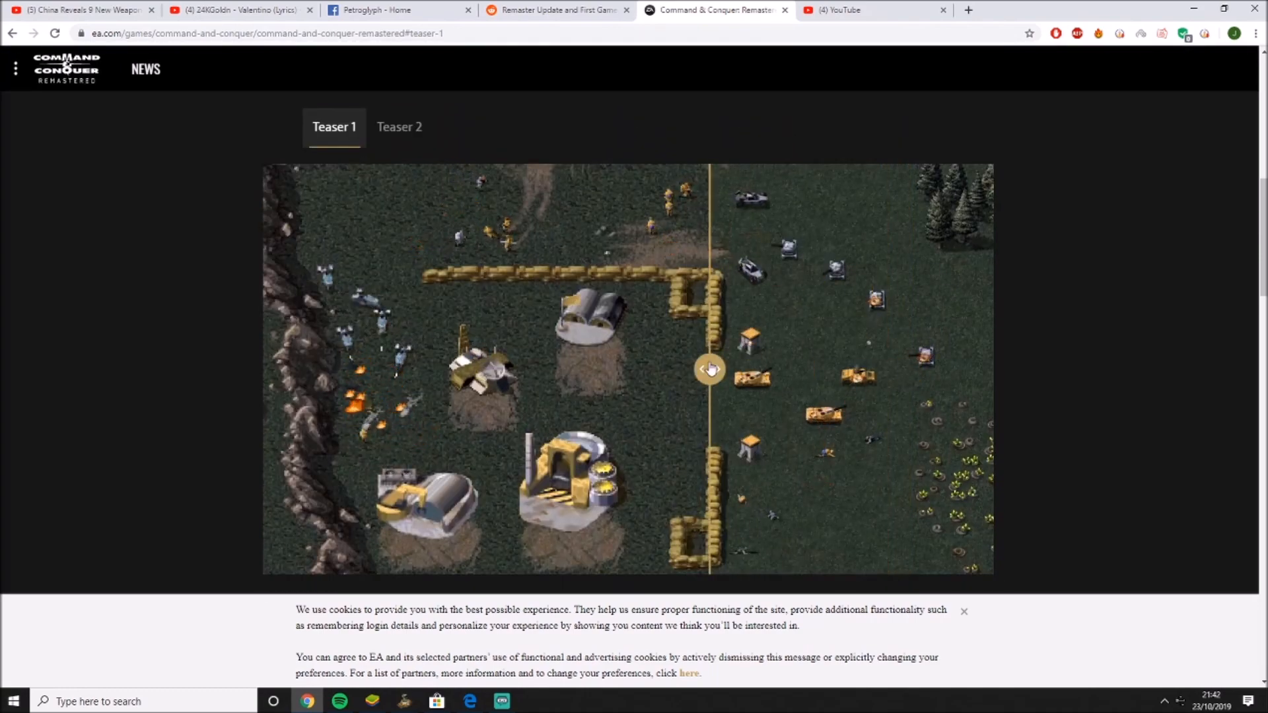
drag(710, 369, 589, 369)
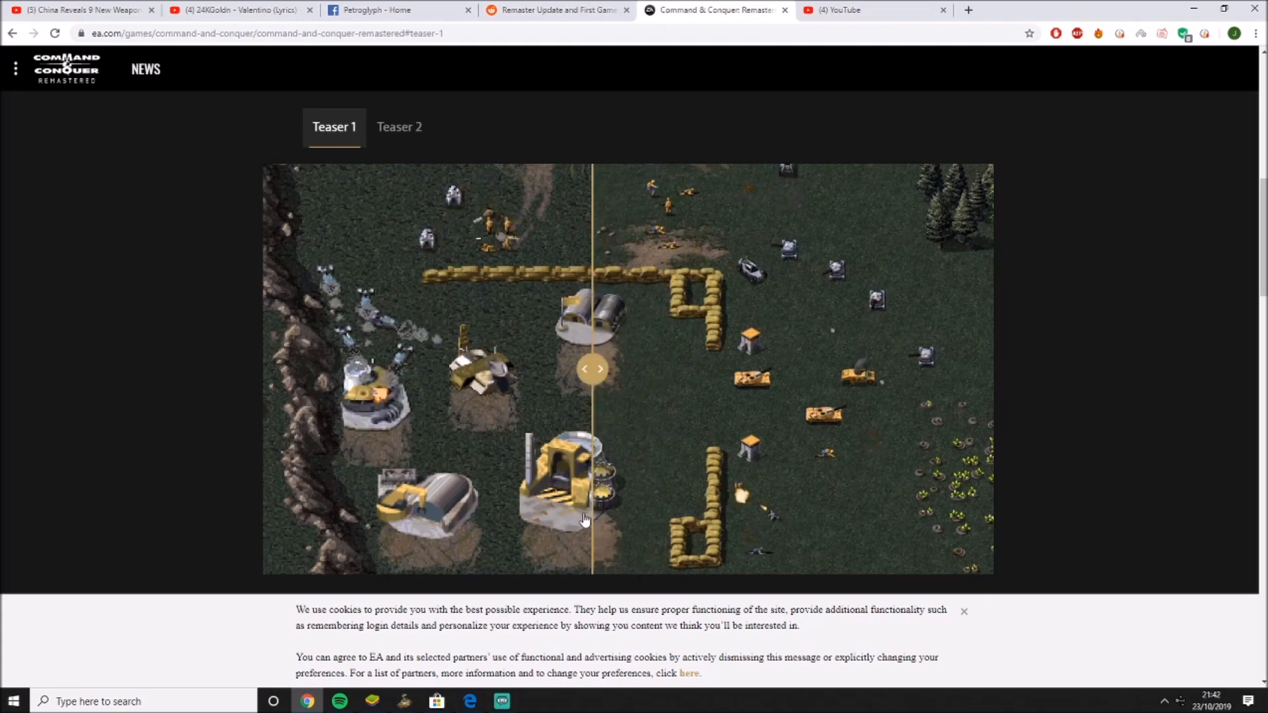
drag(588, 368, 482, 369)
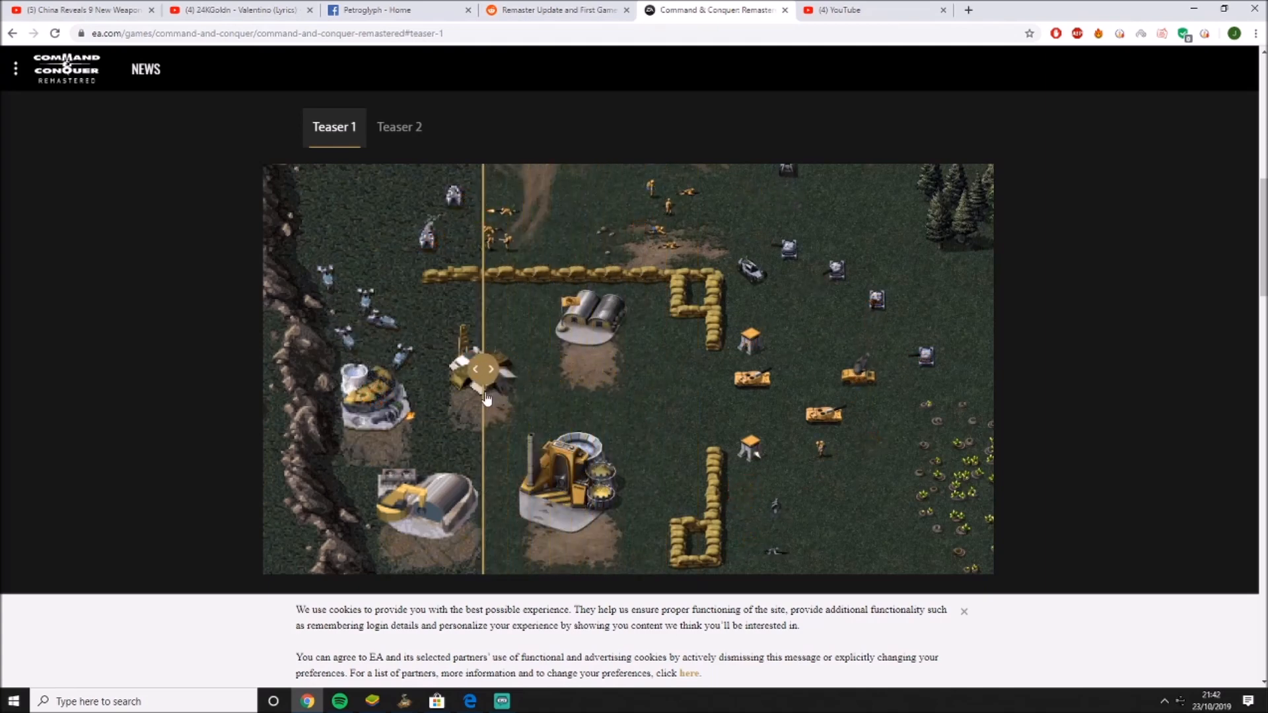
drag(481, 368, 439, 368)
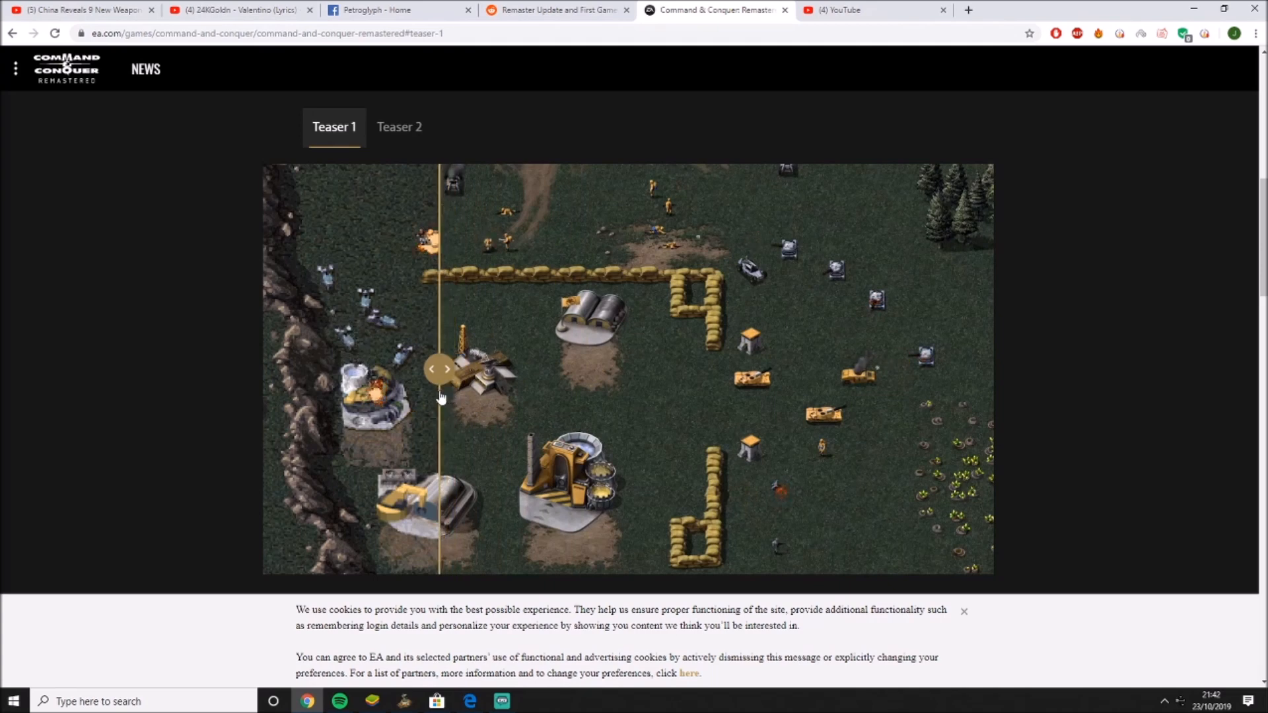
click(432, 368)
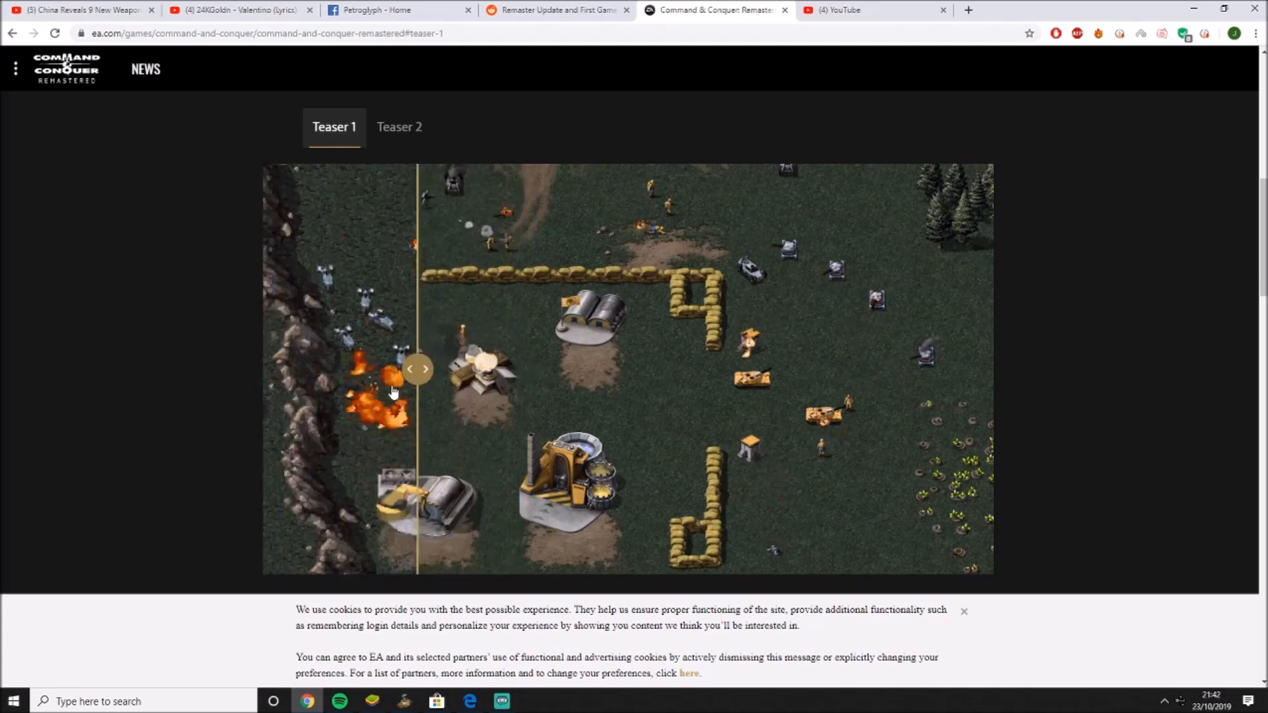
Switch to the Teaser 2 comparison and drag its slider across the base.
click(399, 126)
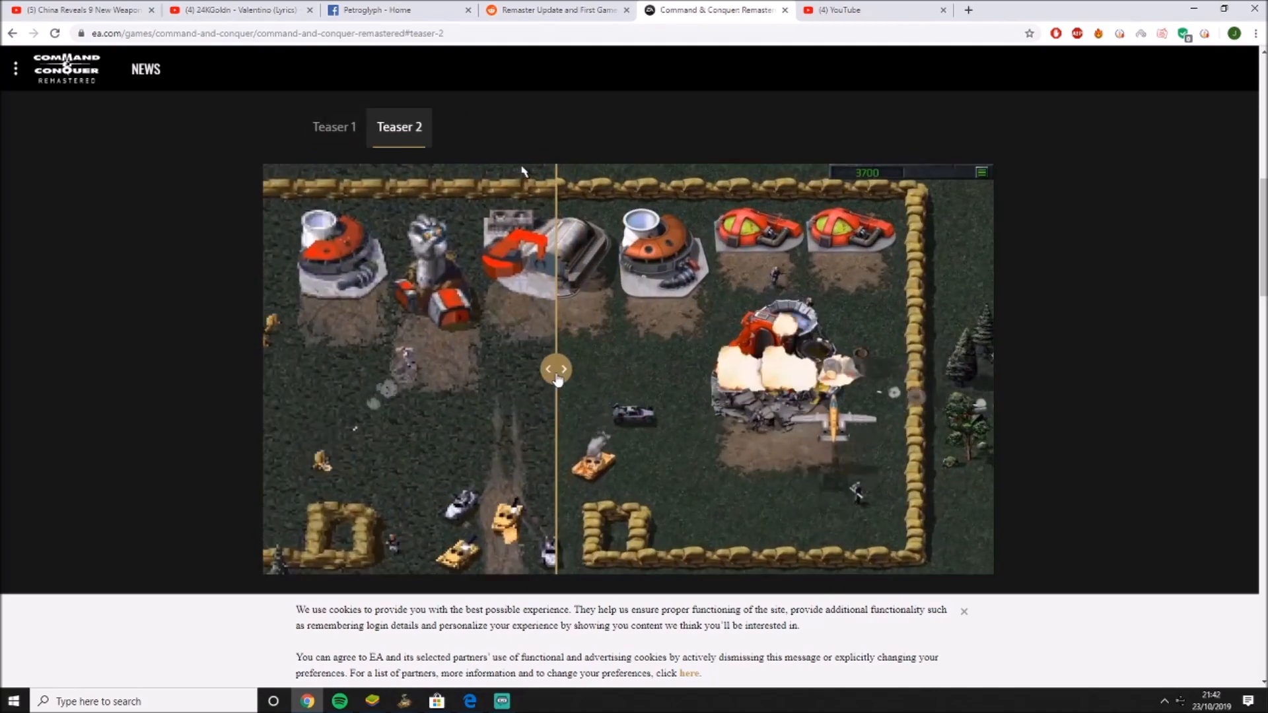
drag(556, 370, 453, 370)
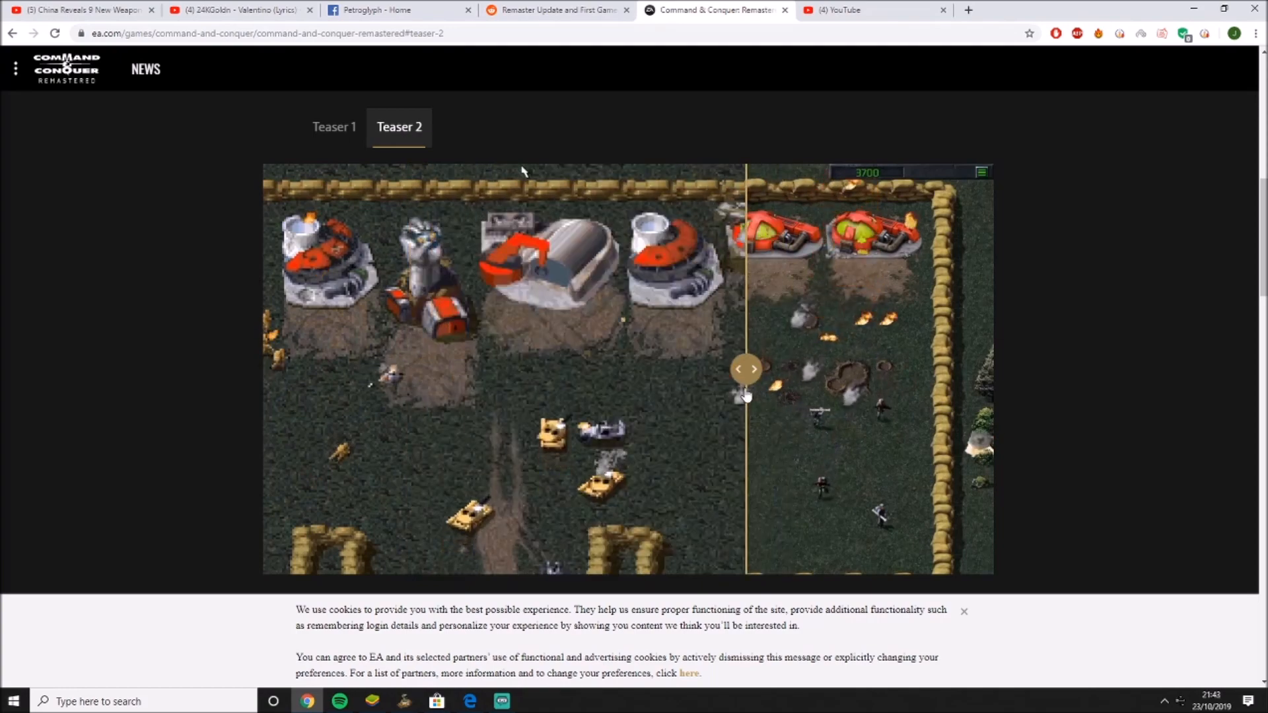
scroll(down, 3)
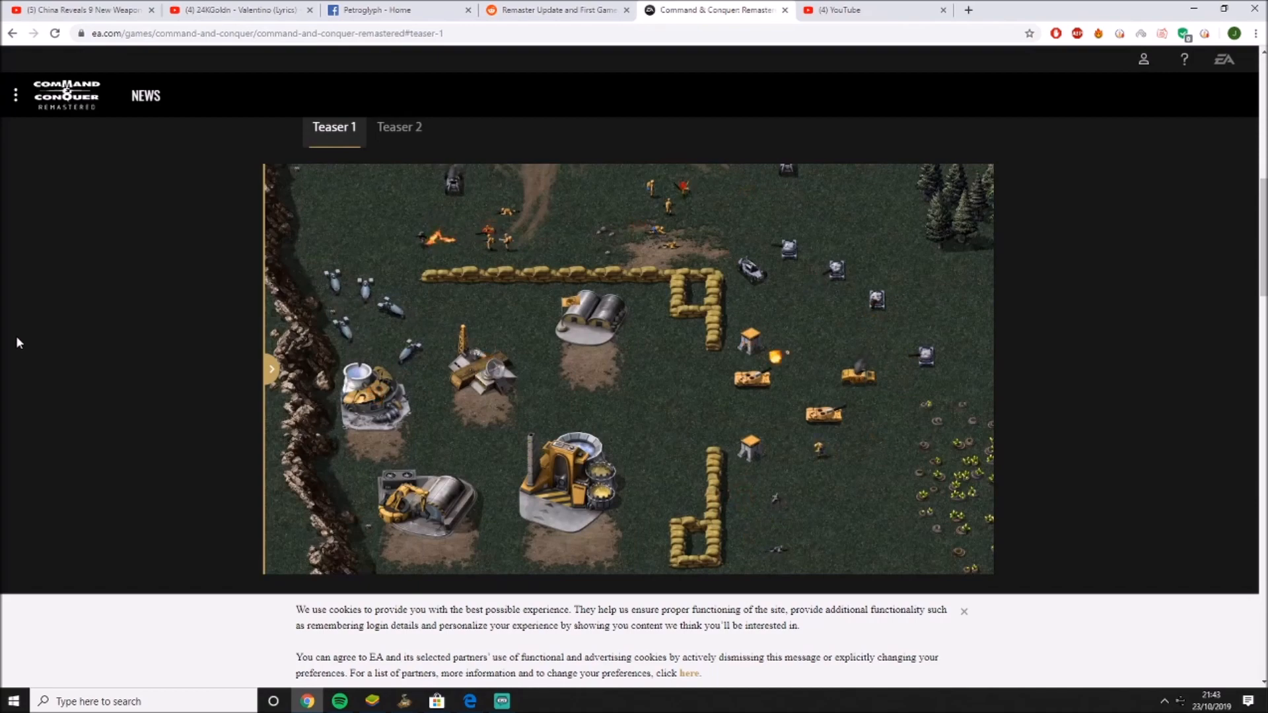
Return to the Reddit teaser post and upvote it, raising the score to 477.
click(557, 10)
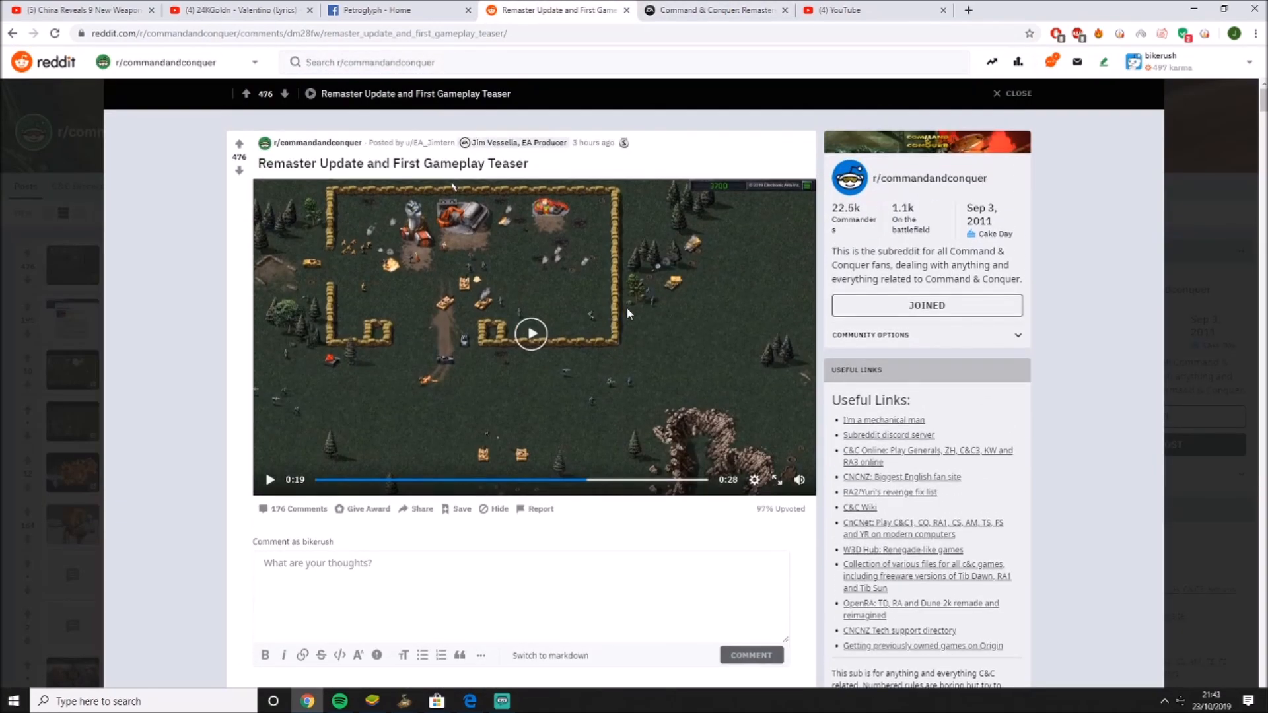
click(239, 143)
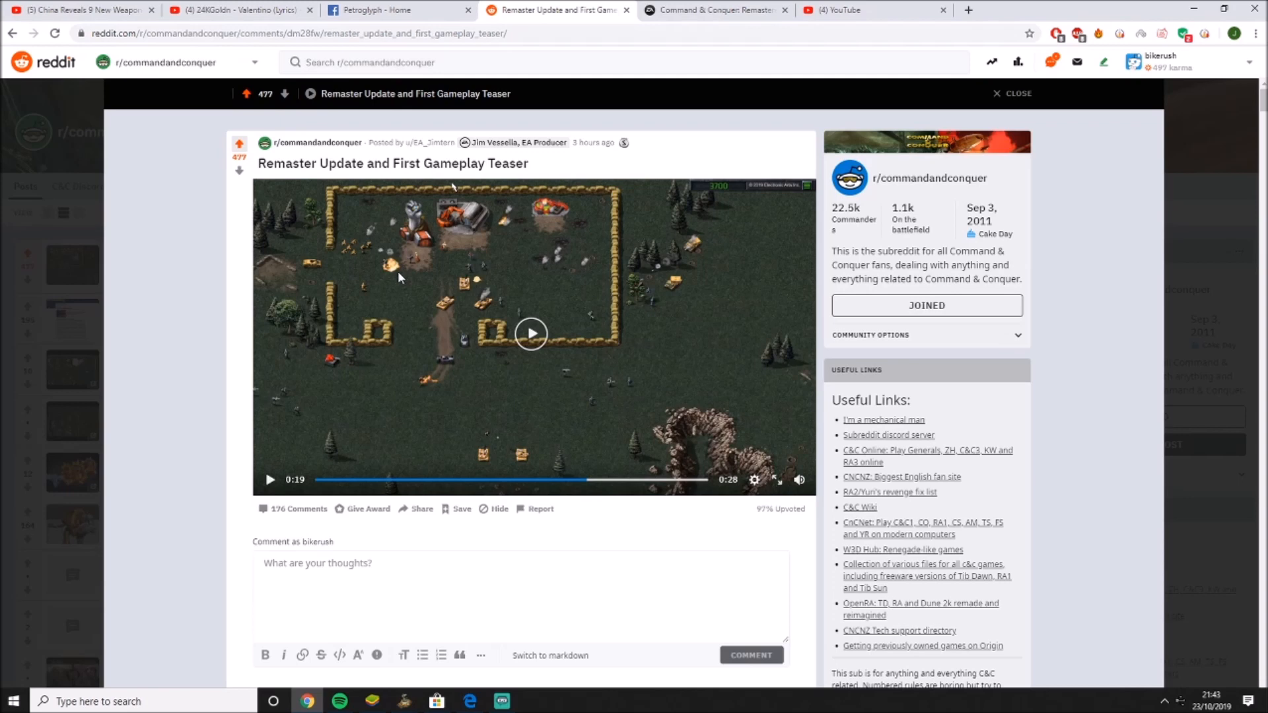
mouse_move(426, 400)
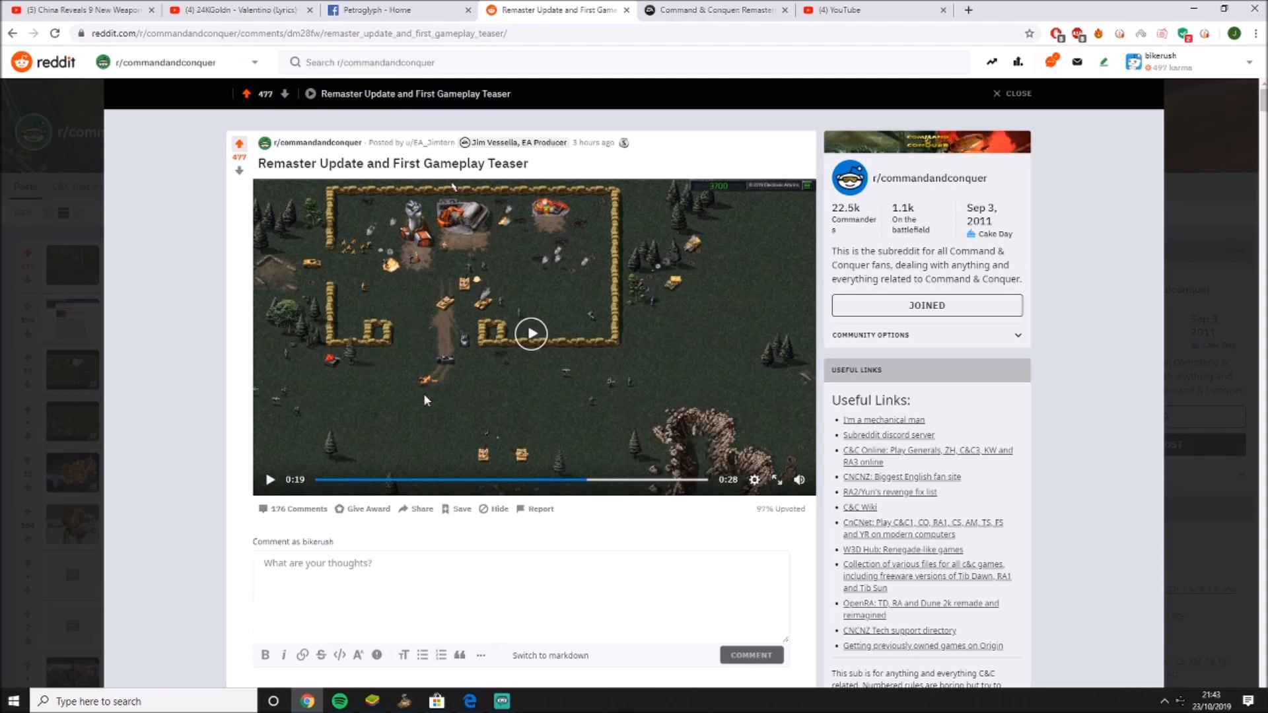
mouse_move(464, 396)
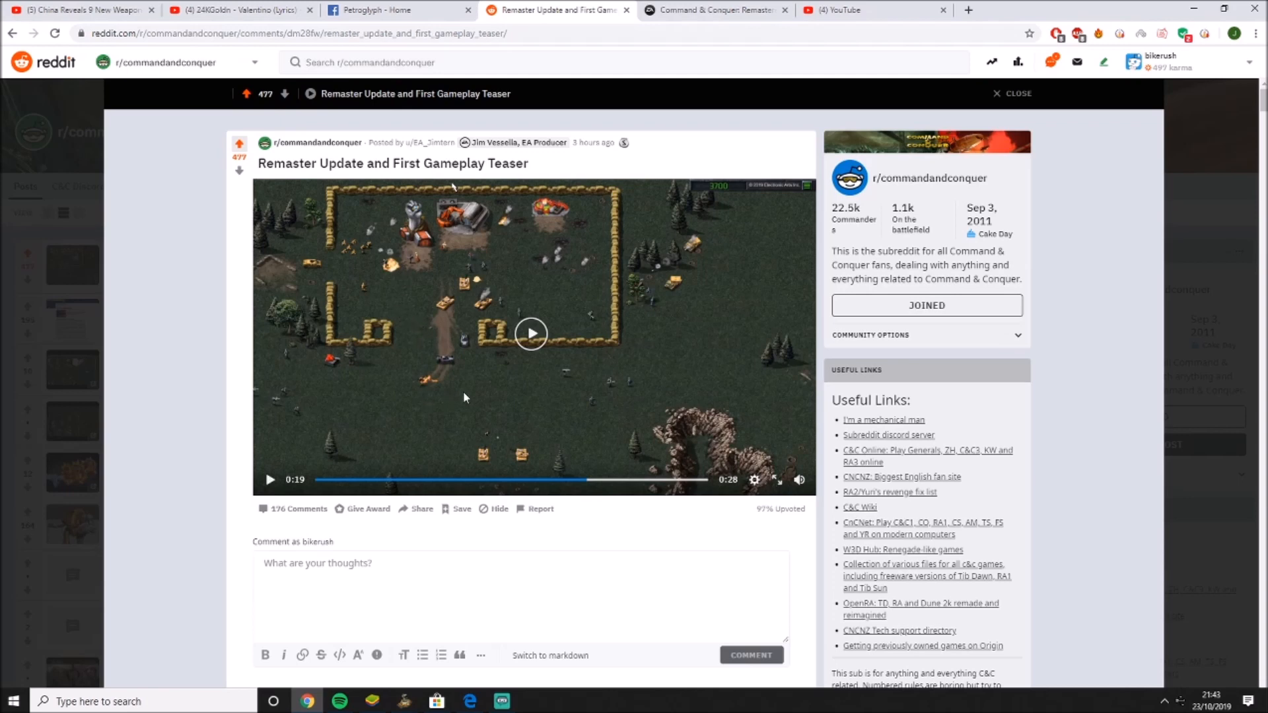
mouse_move(490, 320)
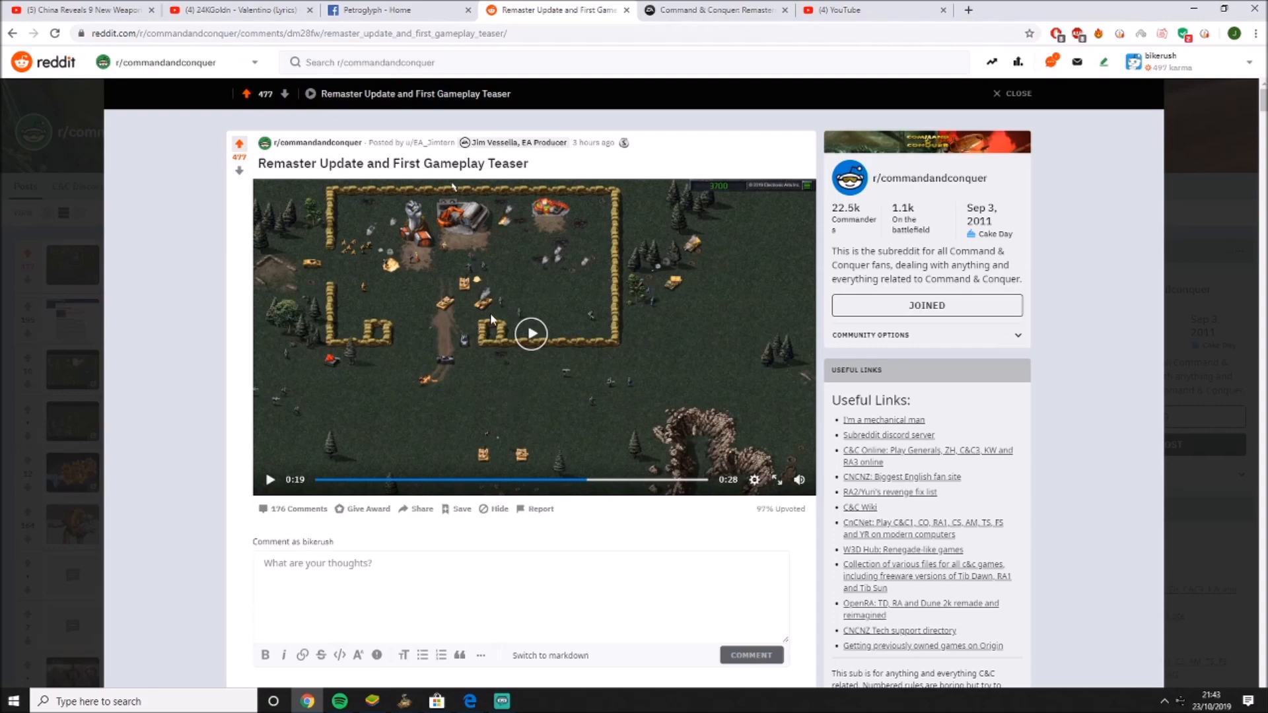